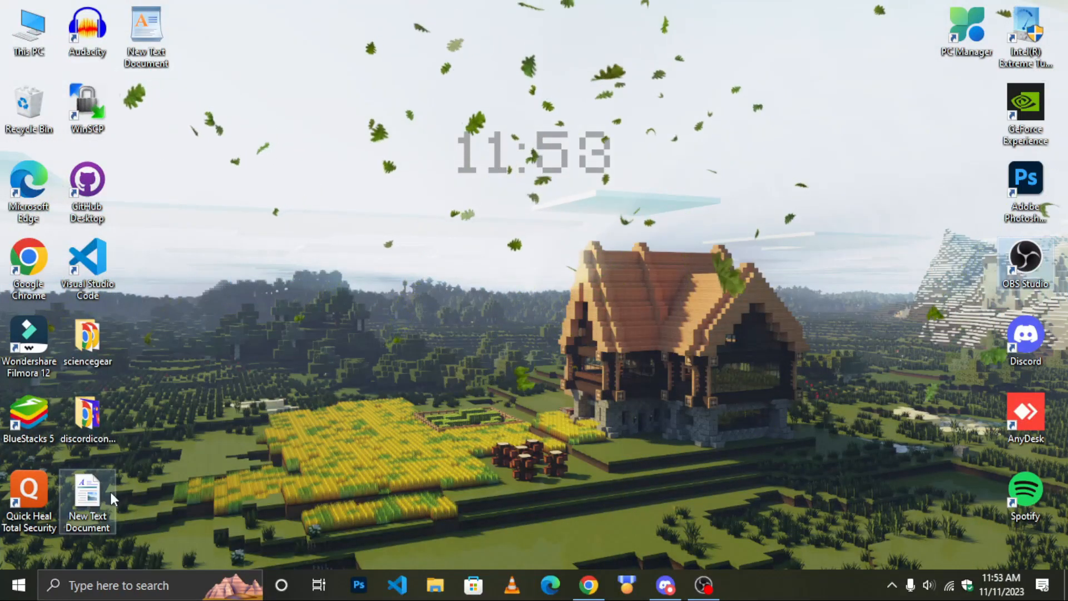
Step: Open the tutorial notes in WordPad and follow the sciencegear.netlify.app/codes link
double_click(87, 491)
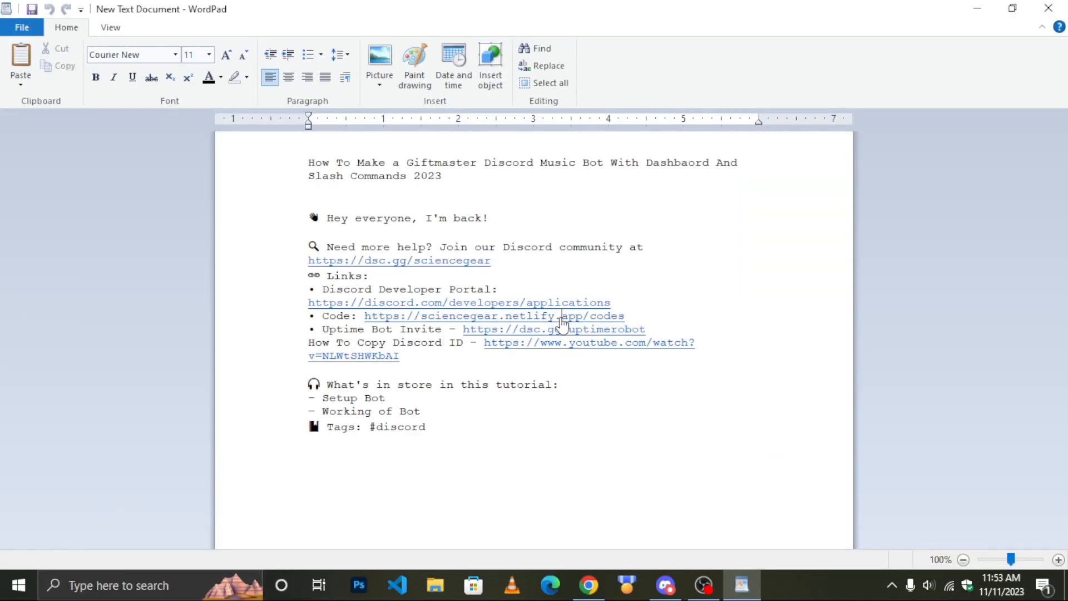
left_click(493, 315)
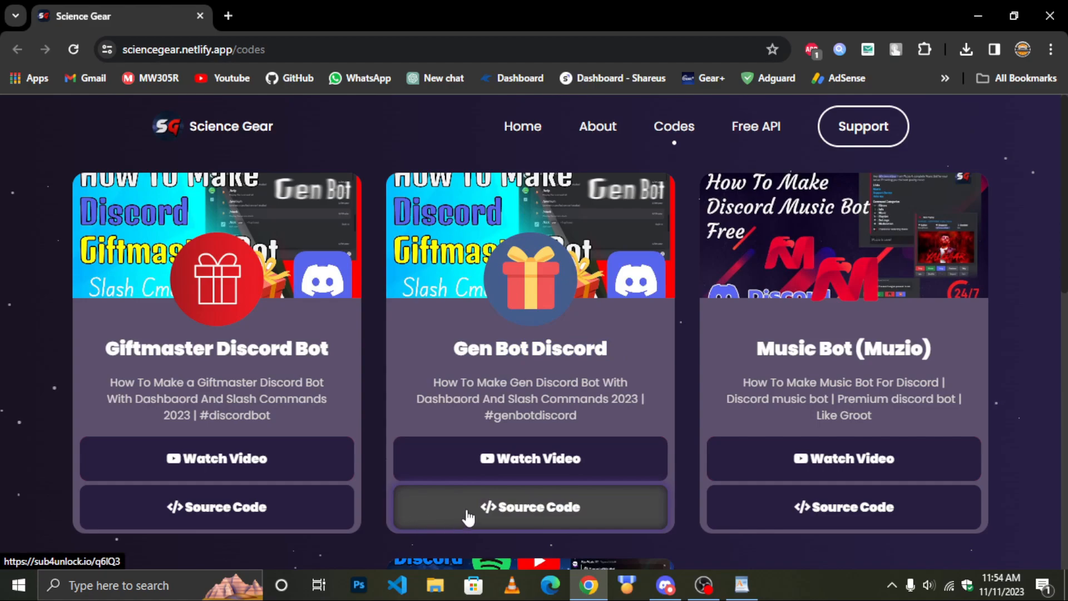
Step: Unlock the Gen Bot Discord source code link by subscribing to the Science Gear channel
left_click(529, 507)
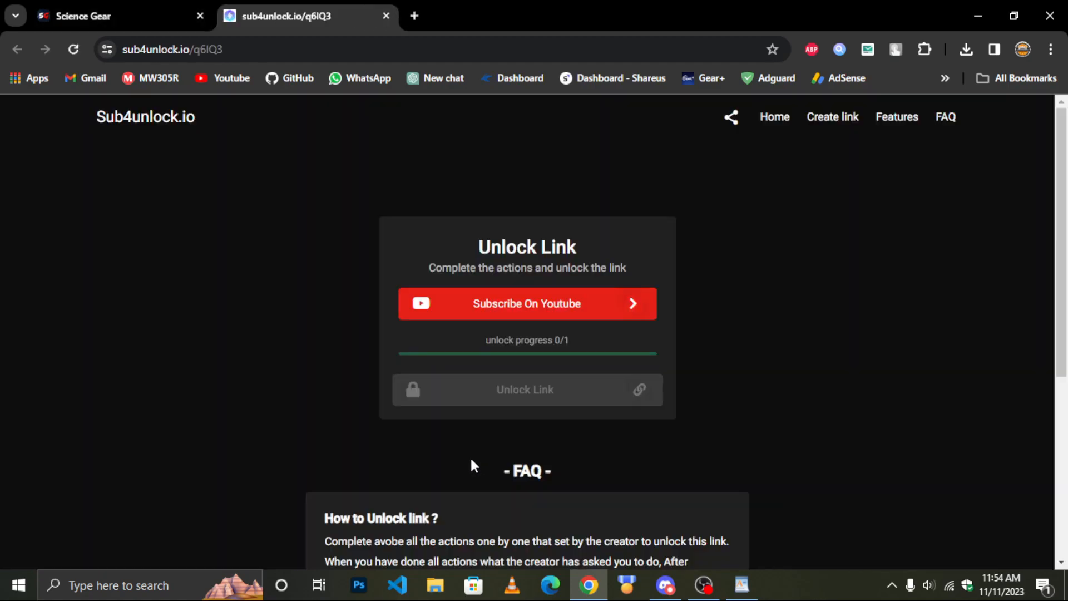
left_click(526, 302)
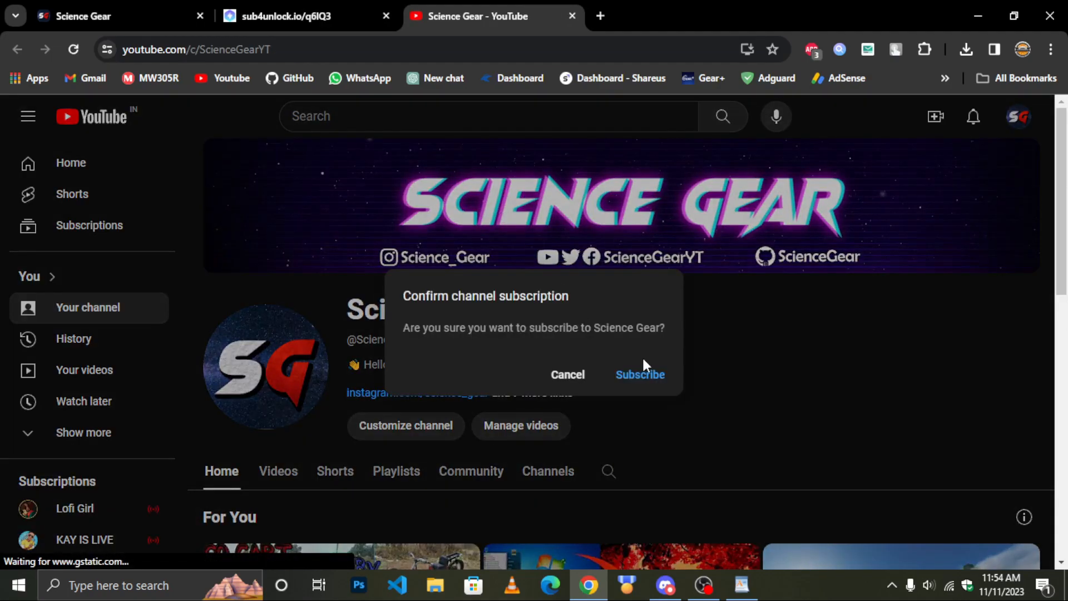
left_click(299, 15)
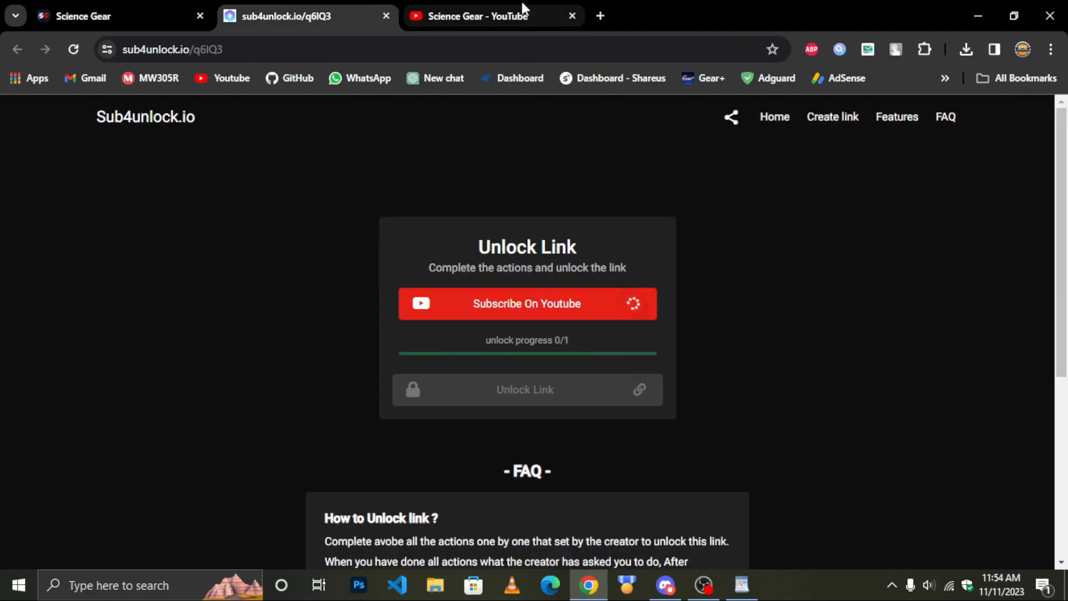
left_click(526, 303)
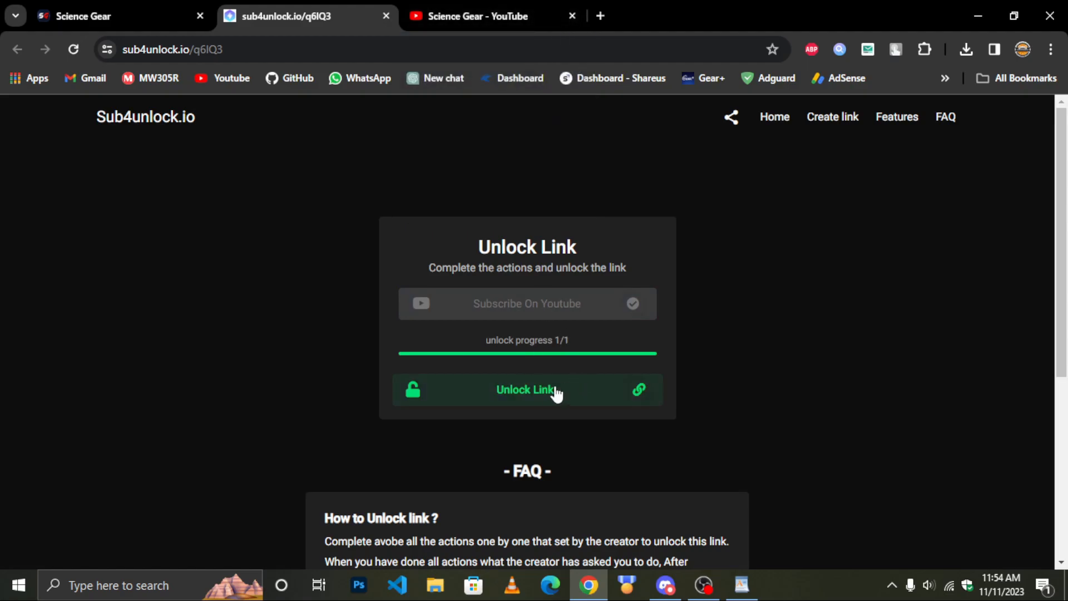
left_click(526, 390)
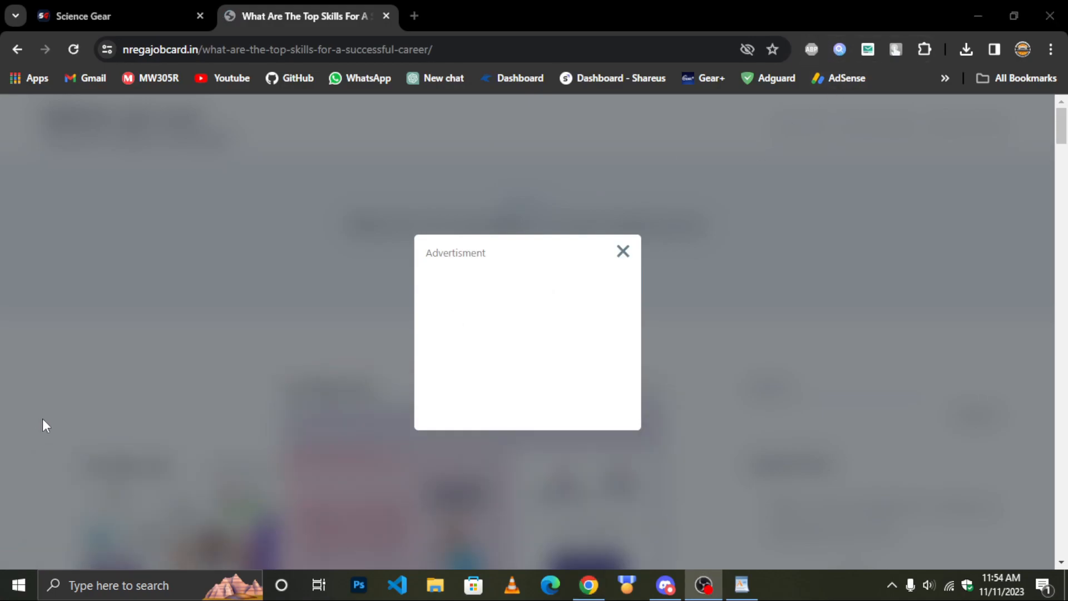
Step: Pass the ad popup and shortener steps to reach the GenBot with Dashboard project page
left_click(621, 250)
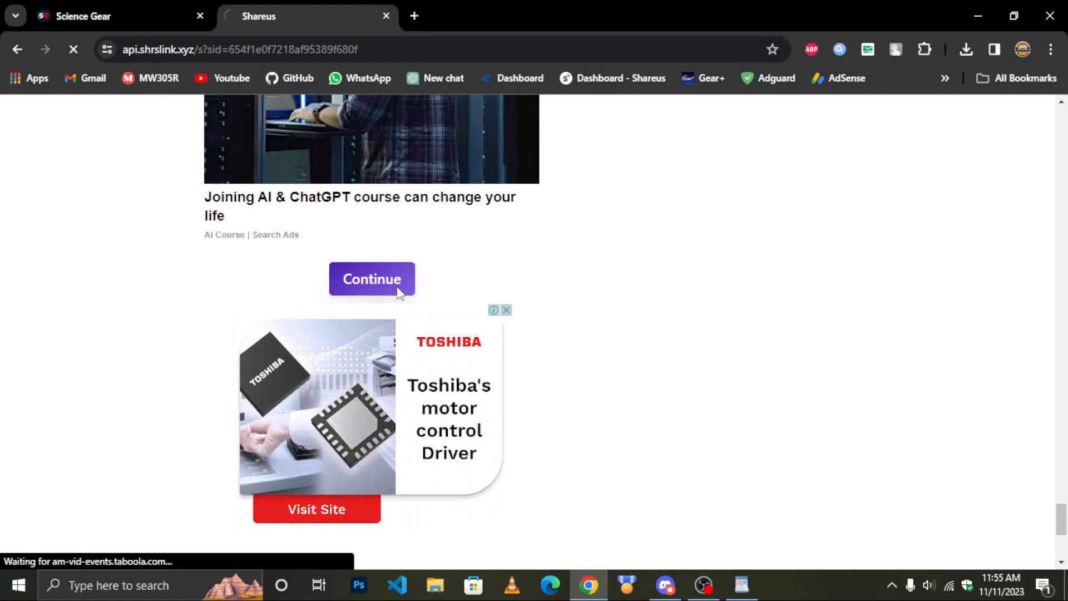
left_click(372, 279)
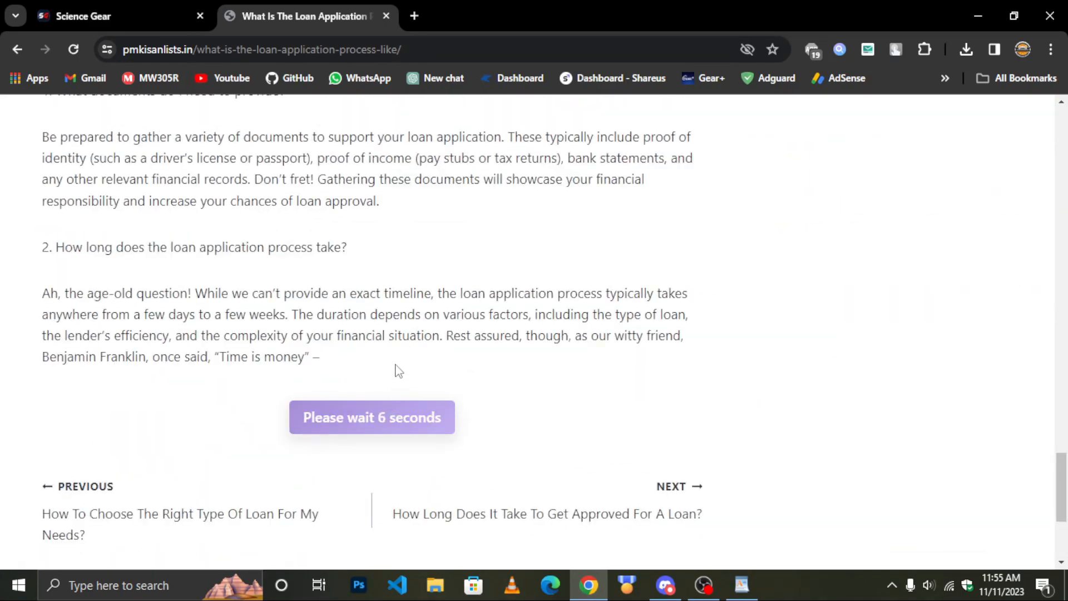
left_click(371, 418)
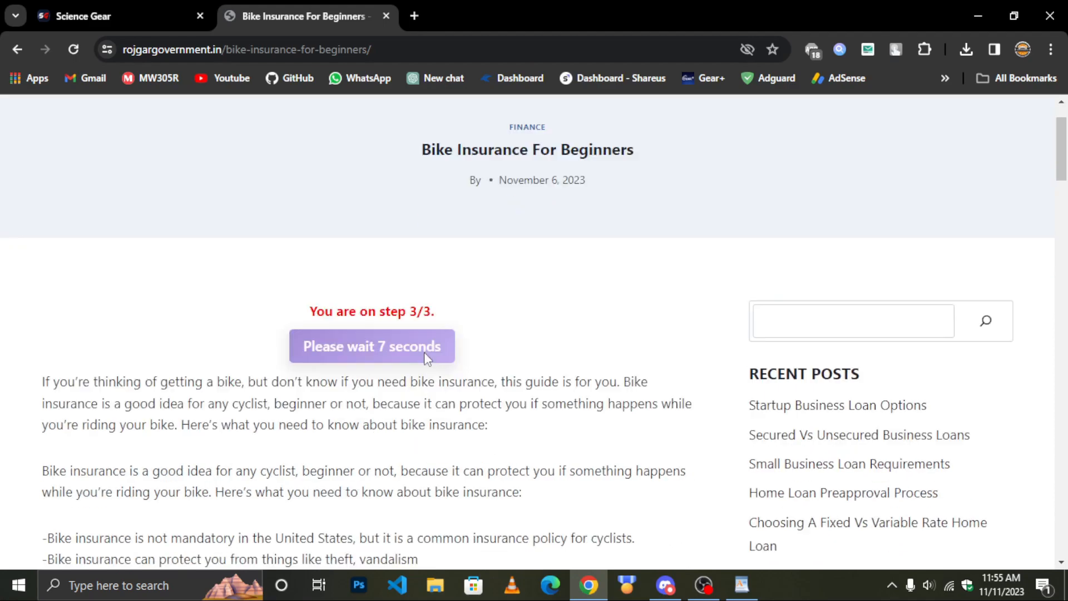
scroll("down", 3)
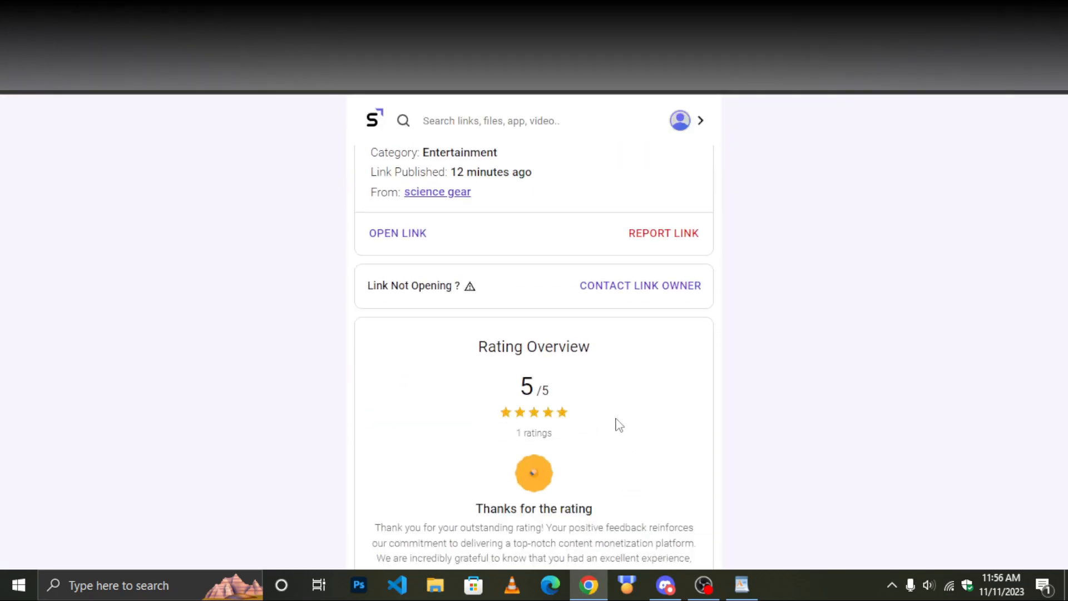
scroll("up", 3)
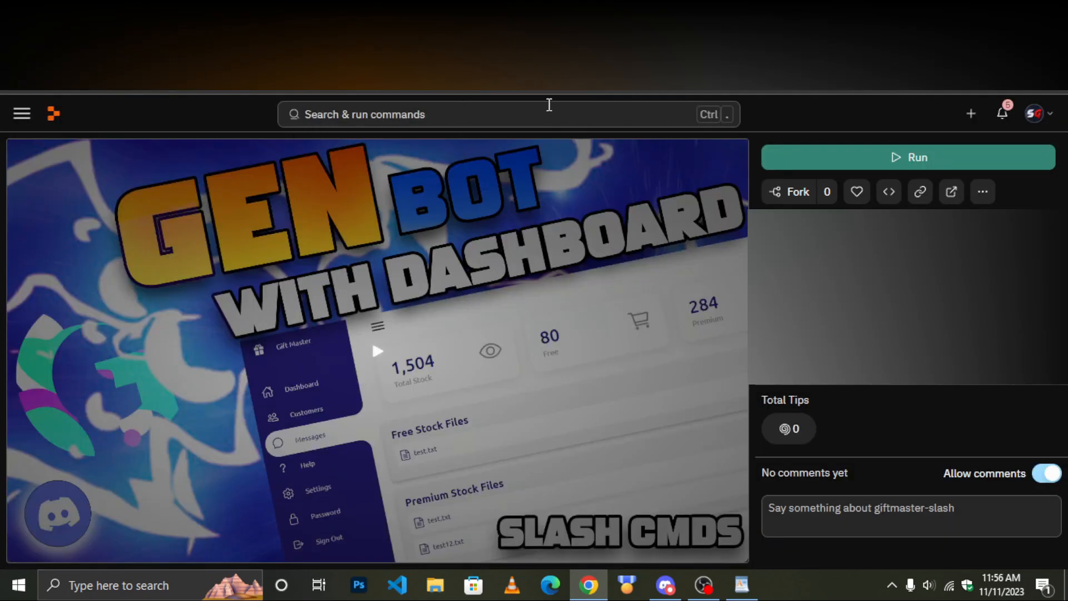
mouse_move(798, 195)
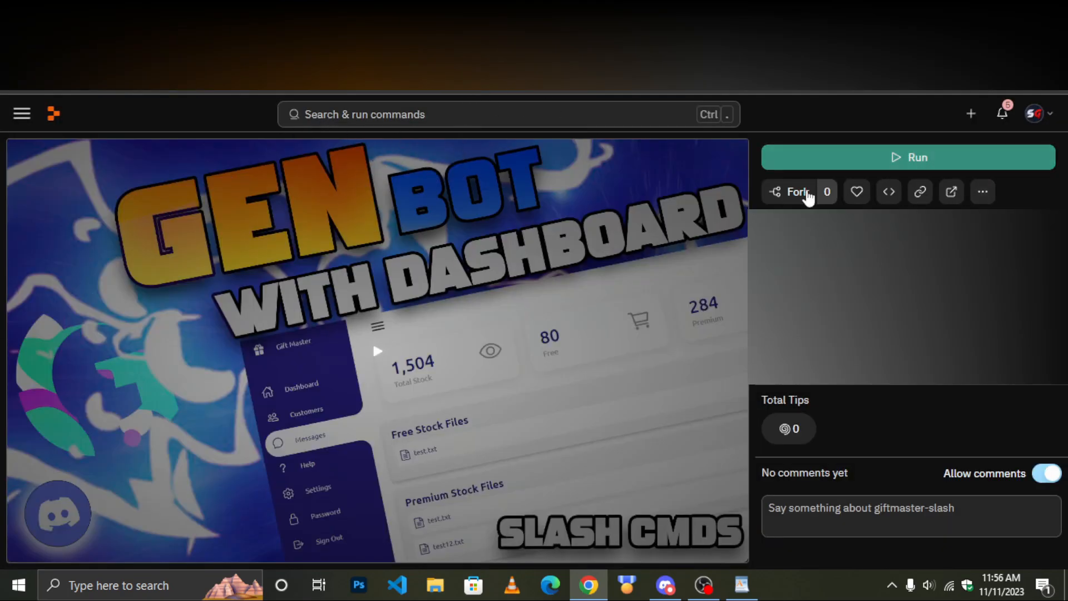
Step: Fork the giftmaster-slash repl to your account, leaving token, username and password secrets unset
left_click(796, 191)
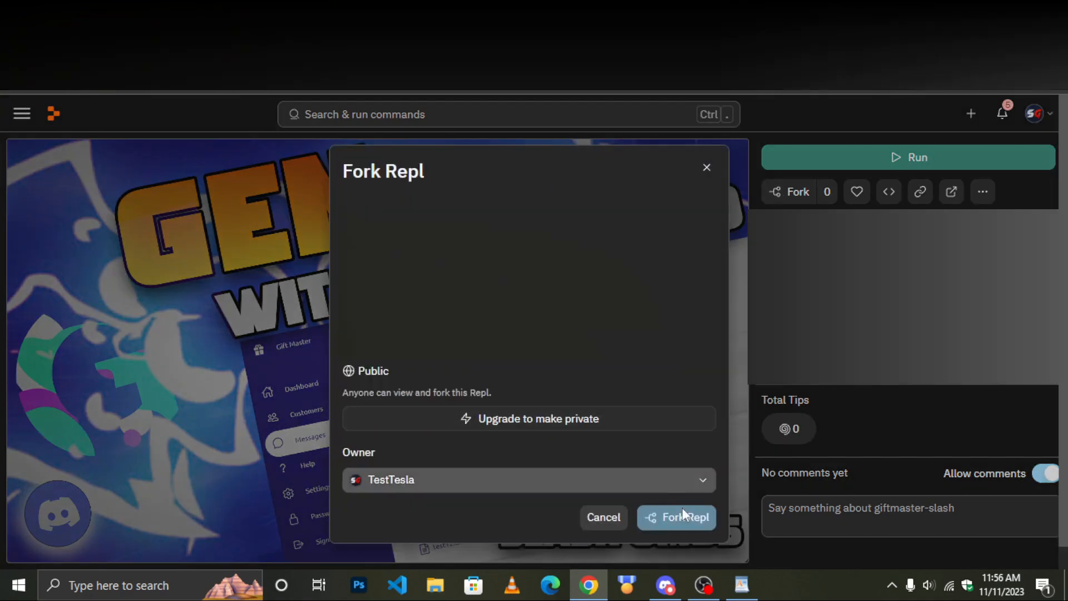
left_click(675, 517)
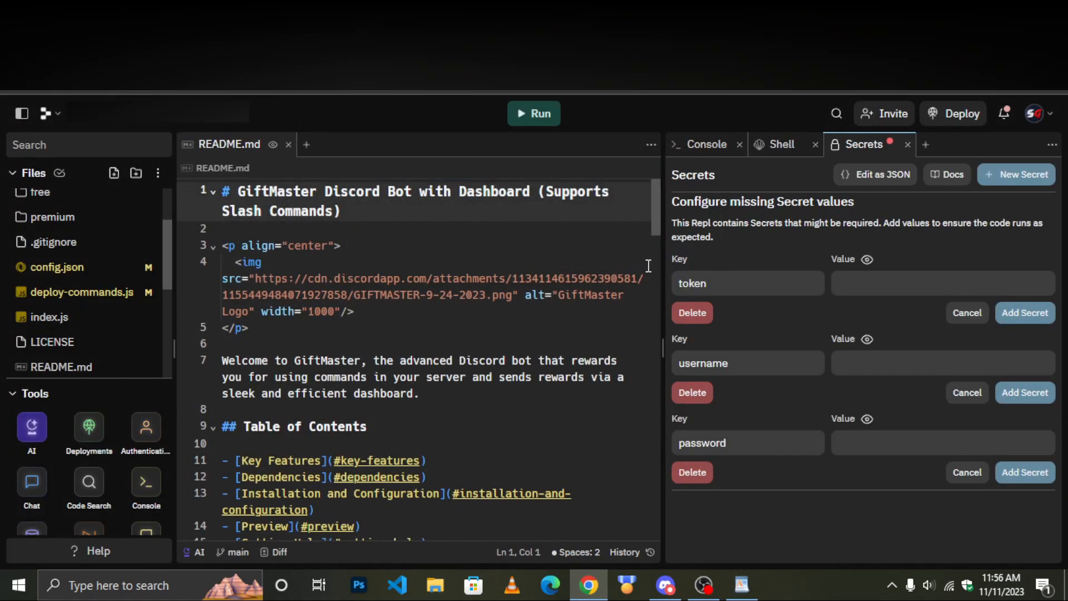
mouse_move(740, 585)
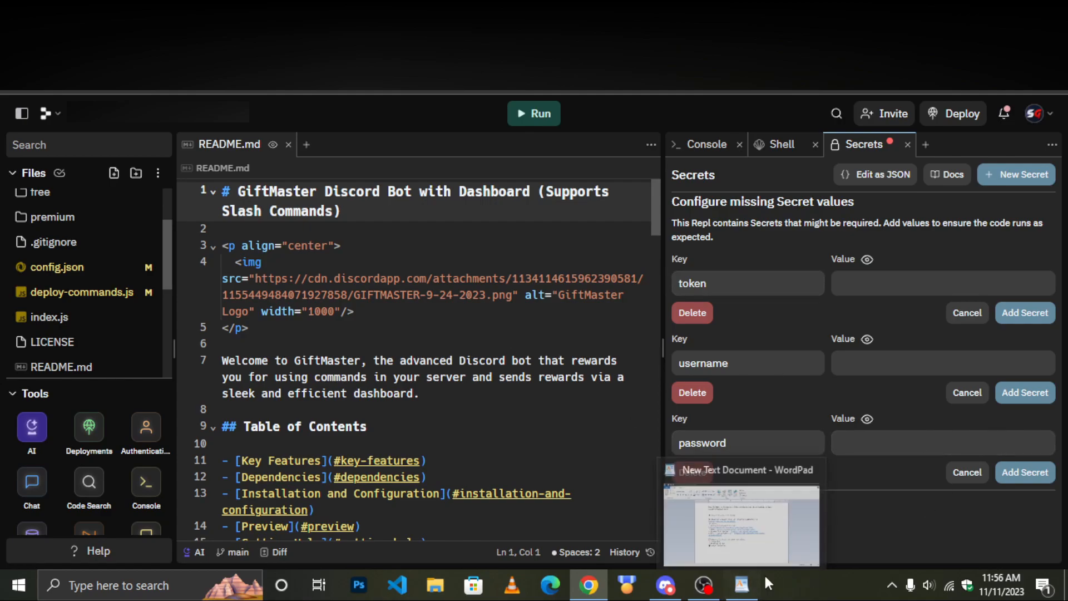
left_click(741, 524)
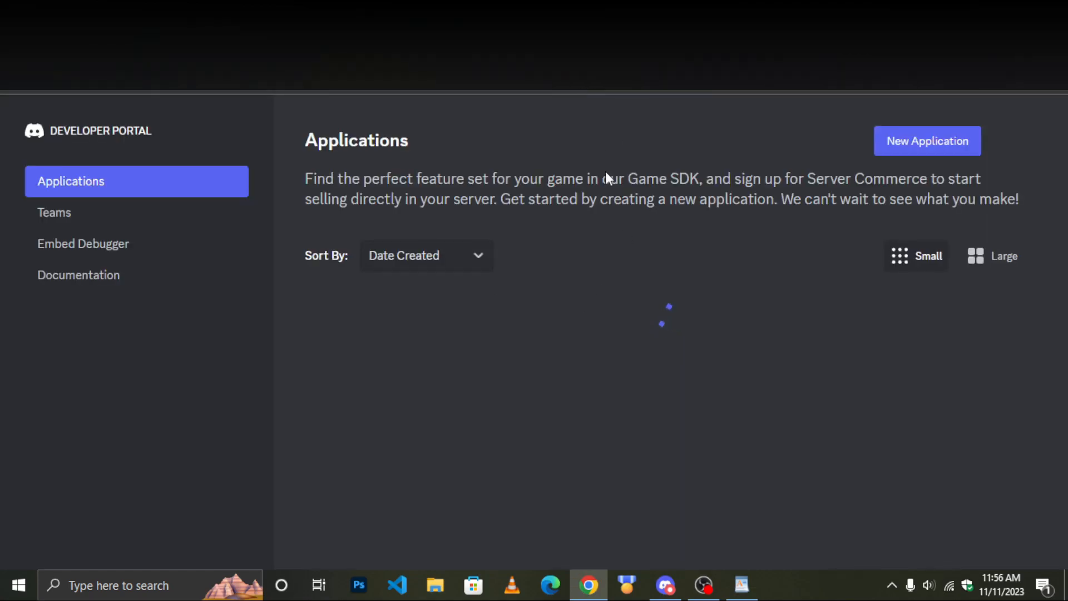
Step: Create a new Discord application named Gen Bot
left_click(927, 141)
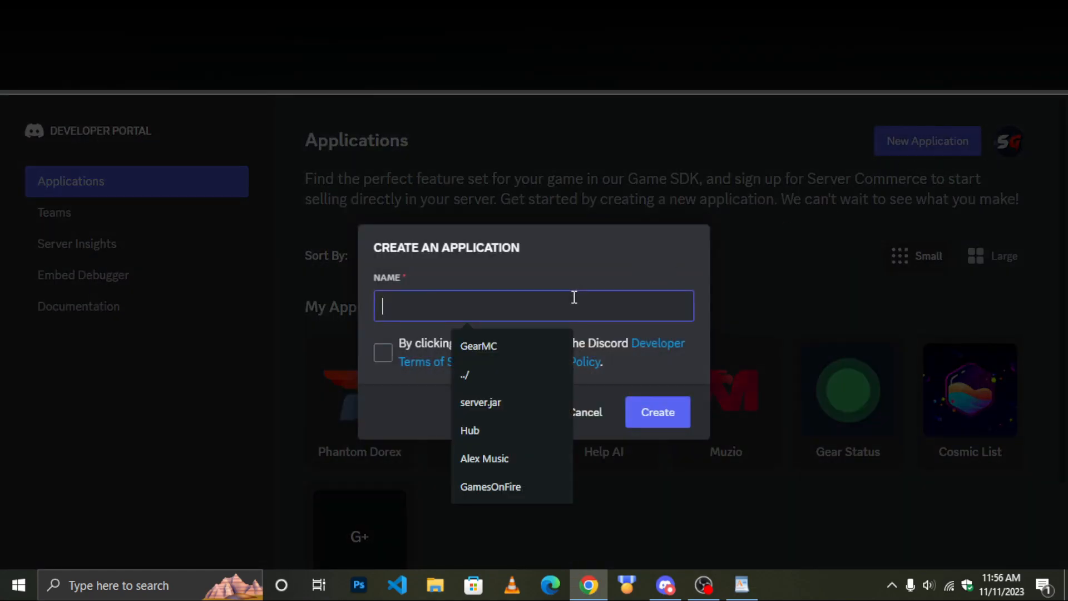
type("Gen Bot")
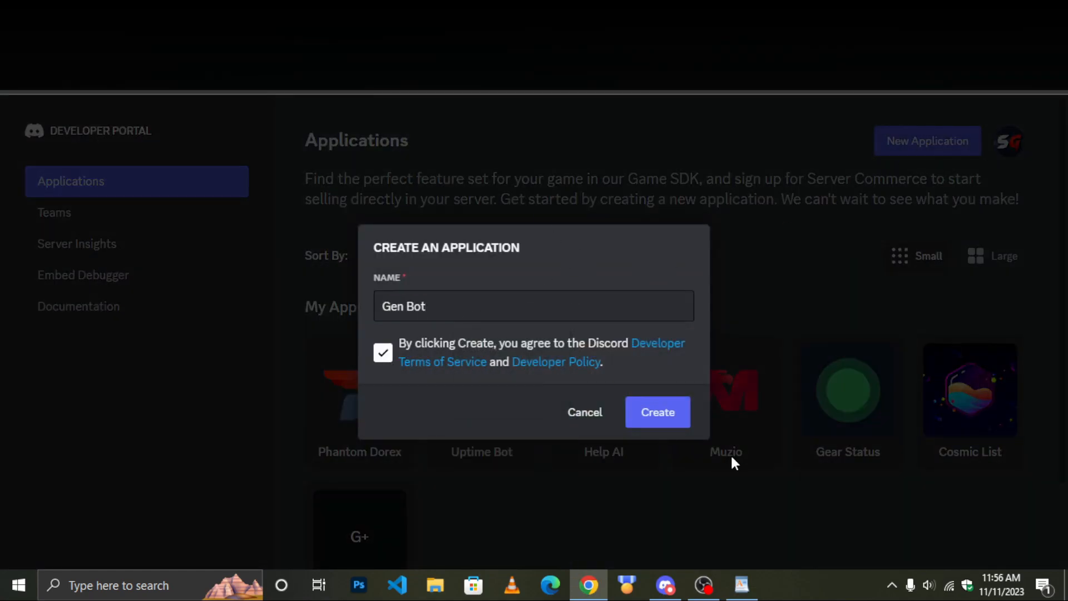
left_click(656, 412)
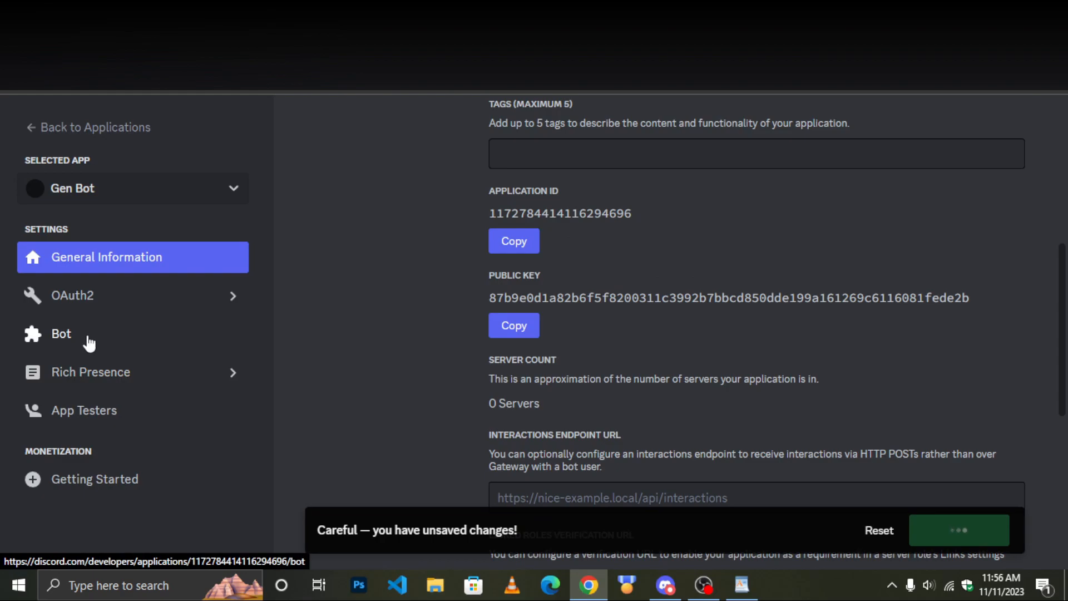
Step: Enable Gen Bot's three privileged gateway intents, save them and reset the bot token
left_click(62, 334)
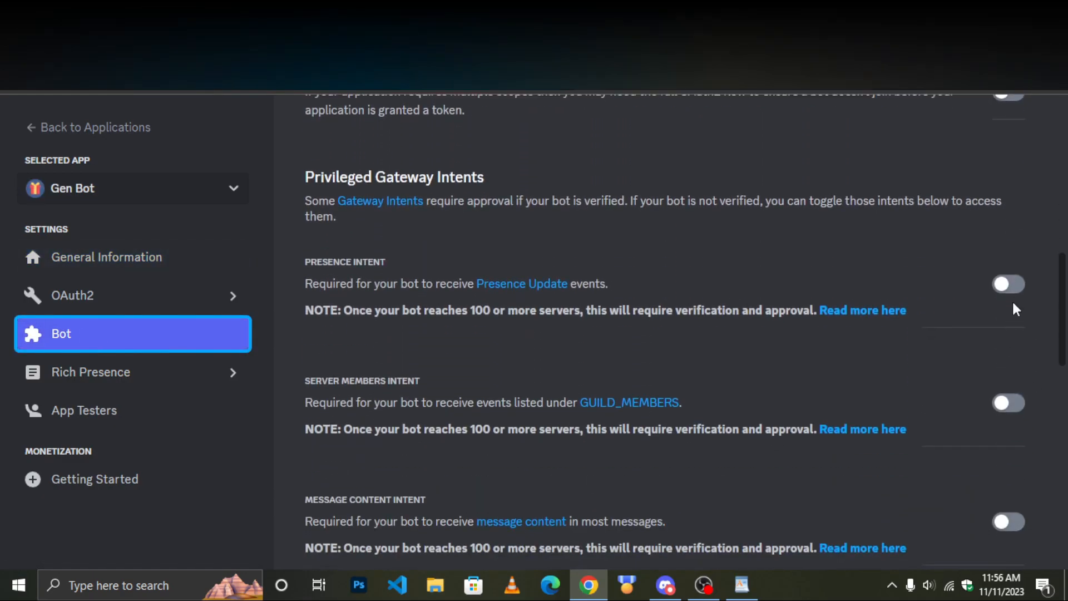
left_click(1008, 402)
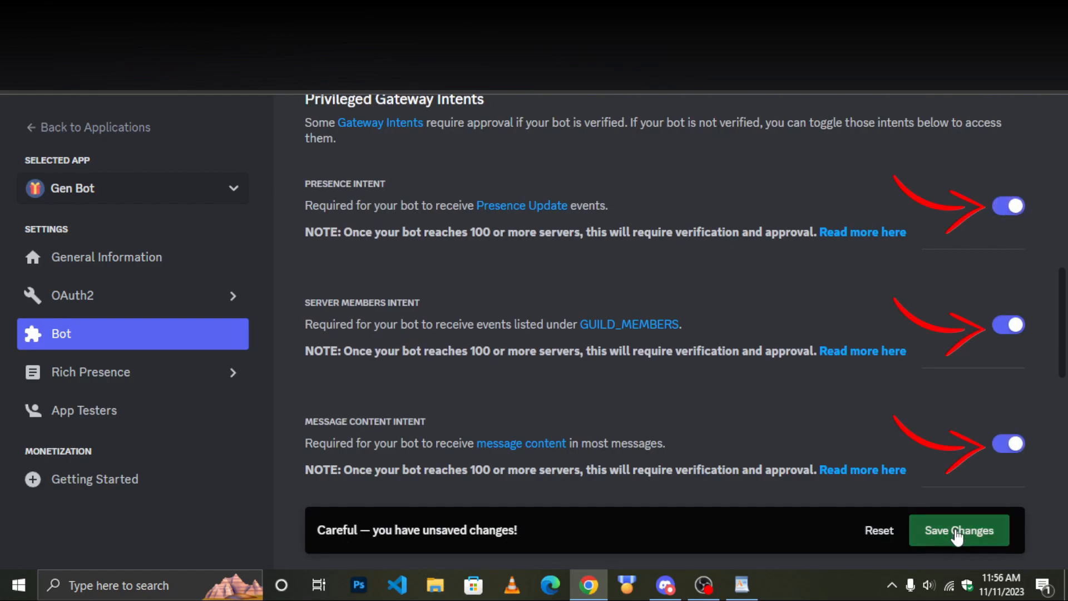
left_click(958, 529)
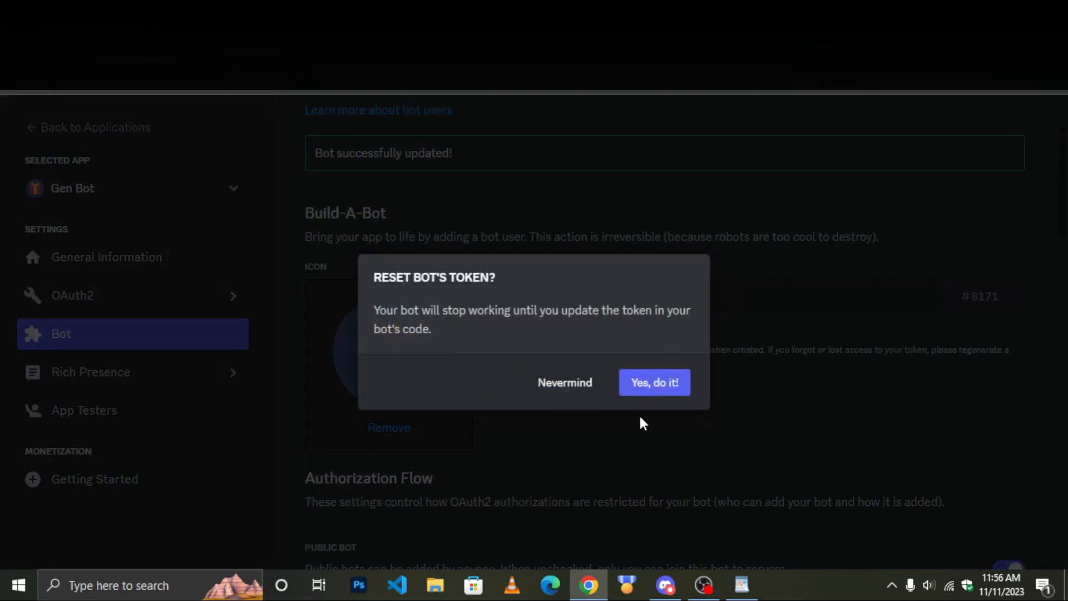
left_click(654, 381)
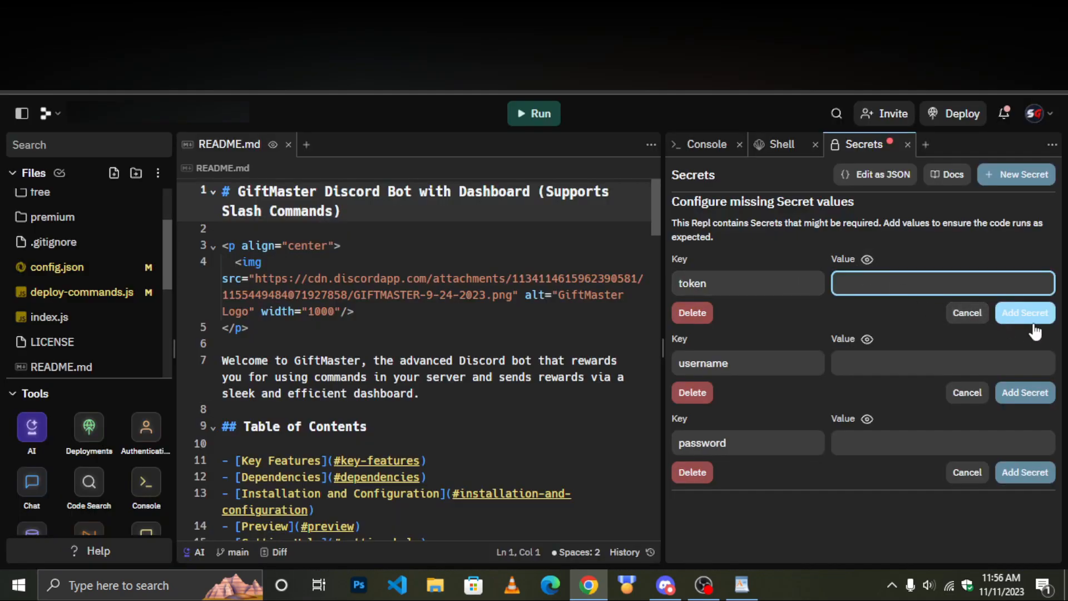
left_click(1025, 311)
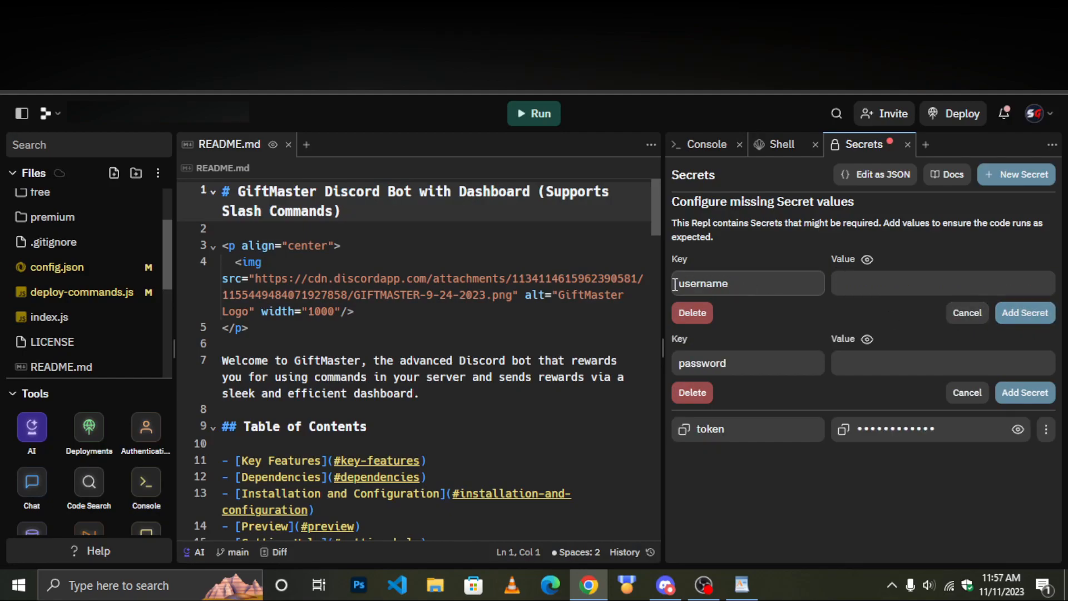
left_click(942, 284)
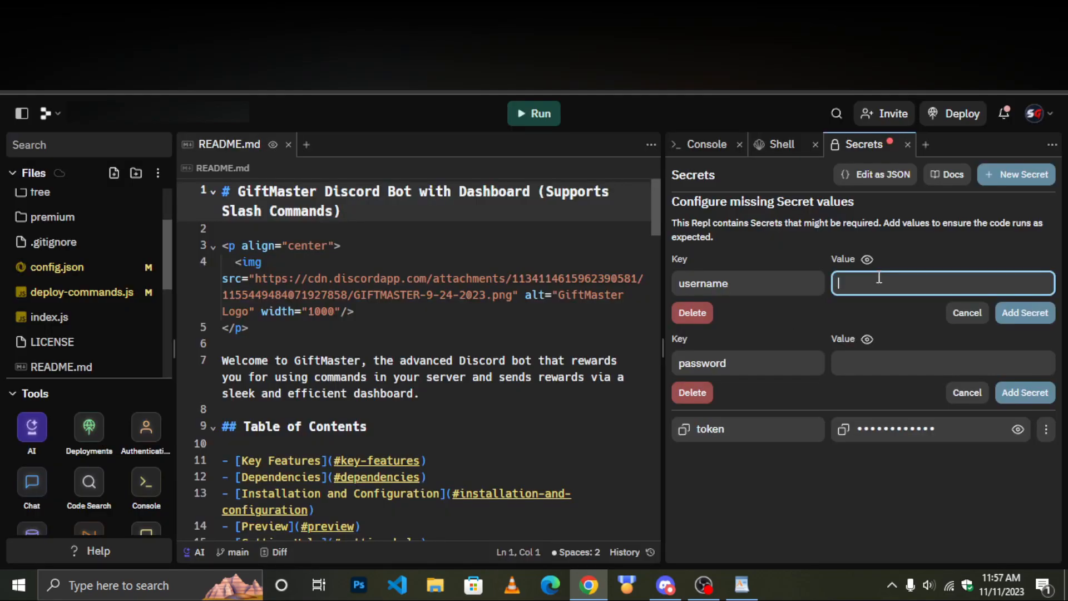
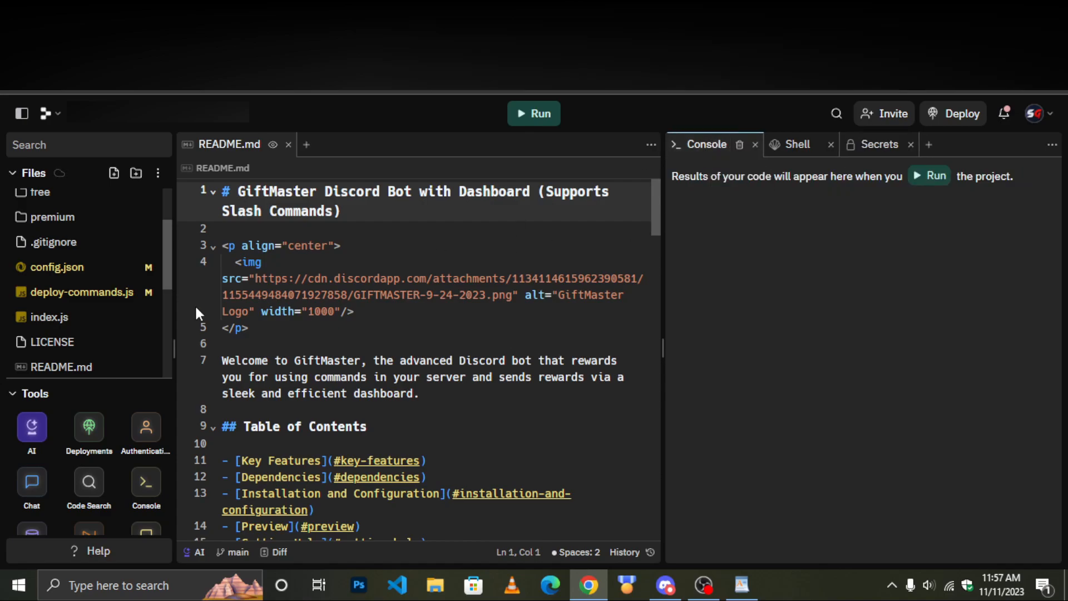
left_click(57, 266)
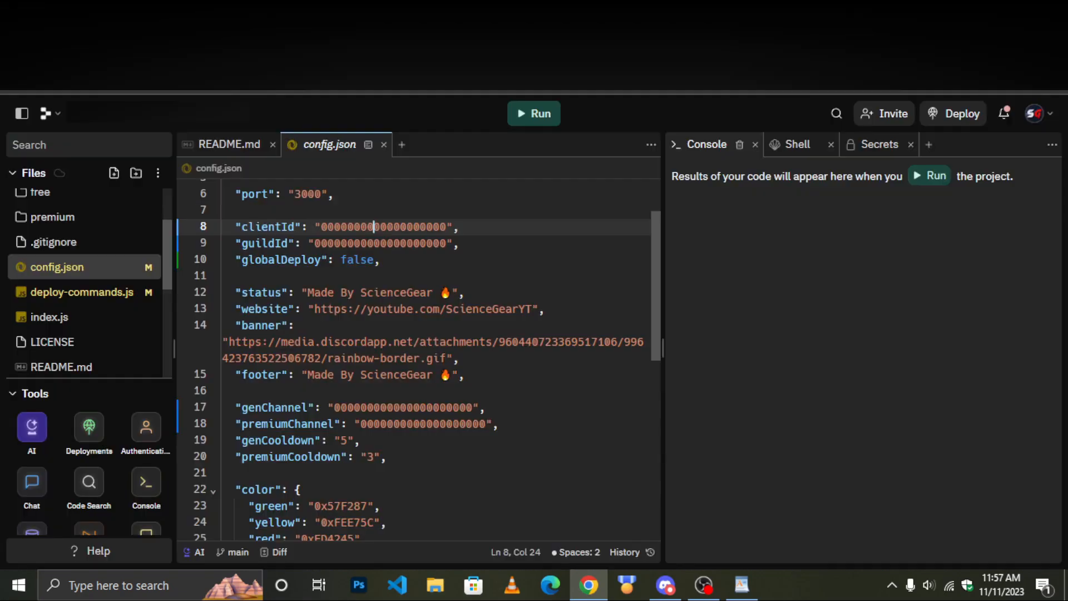
type("1172784414116294696\",")
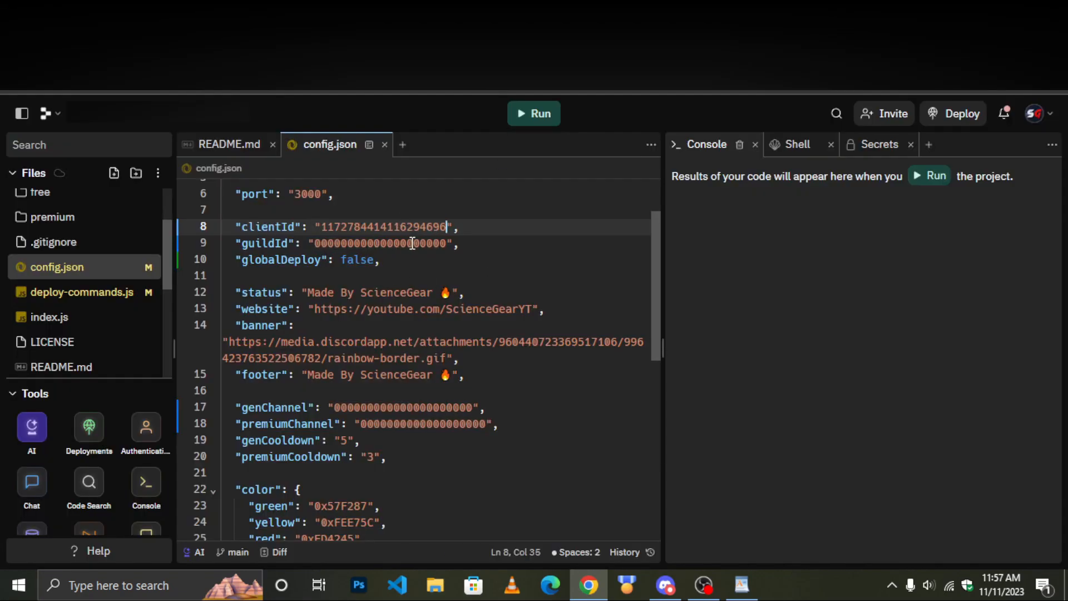
left_click(664, 584)
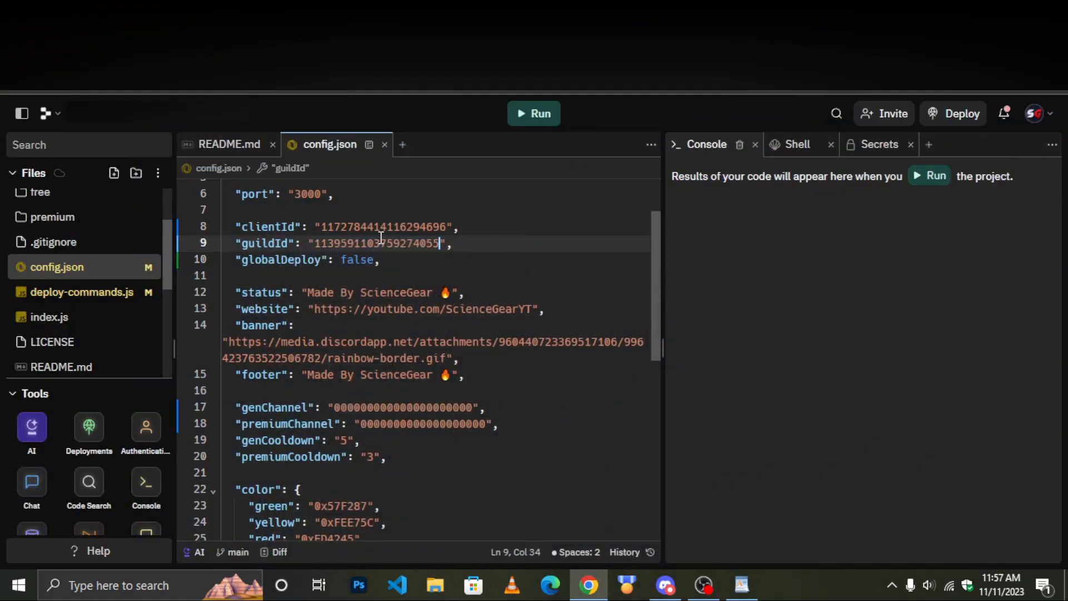
double_click(356, 259)
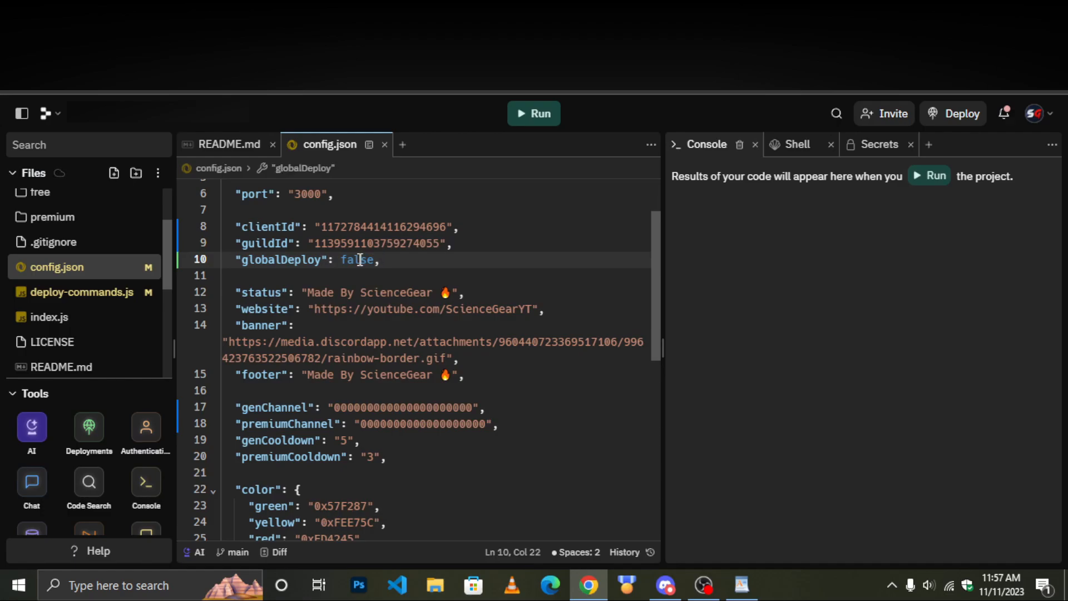
Step: Leave globalDeploy set to false and run the bot project
type("true")
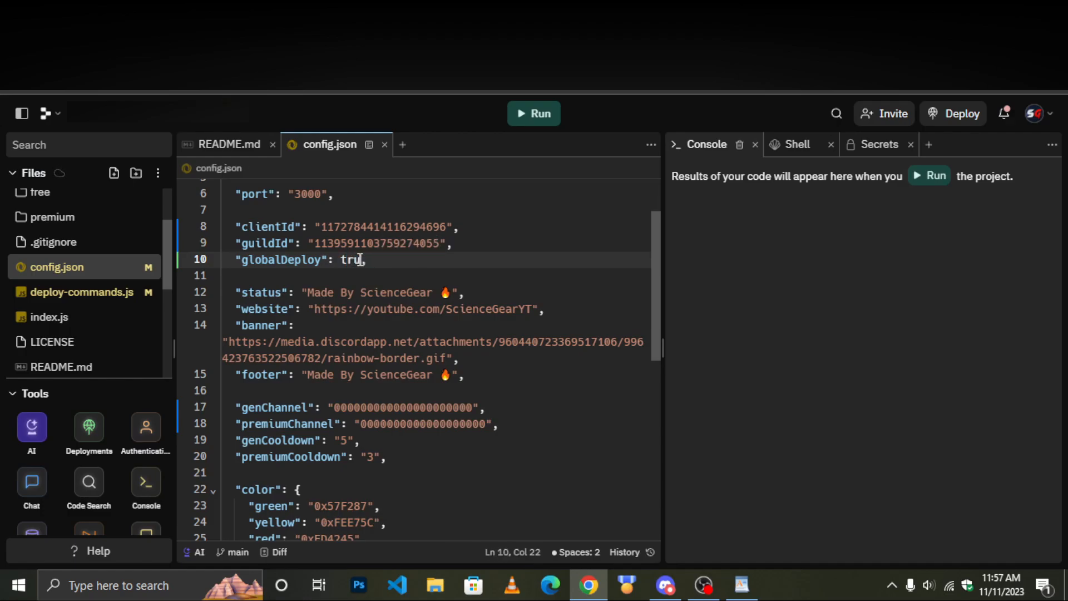
type("f")
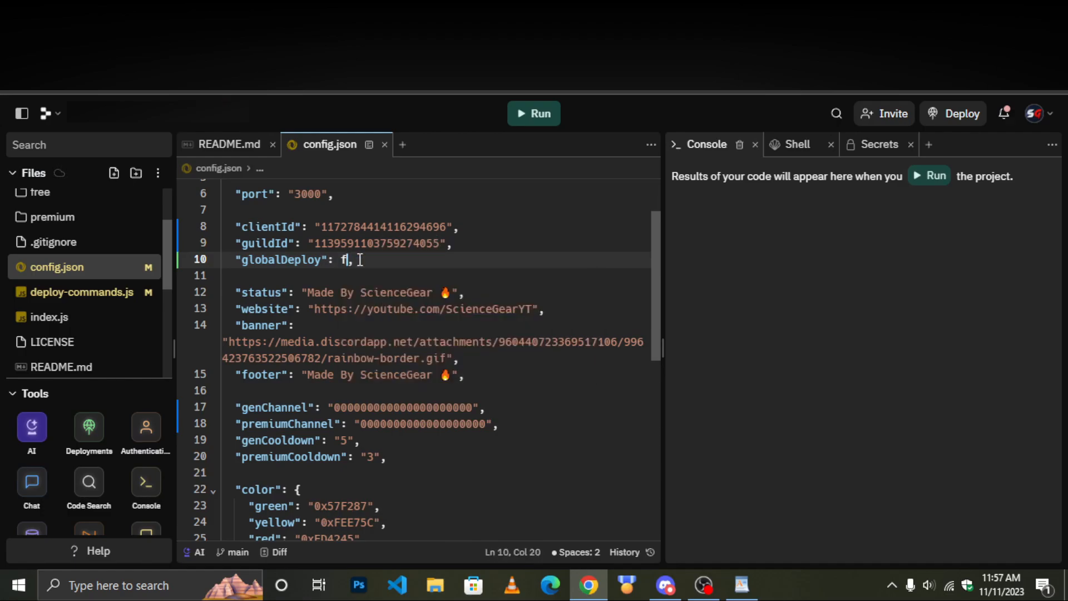
type("alse")
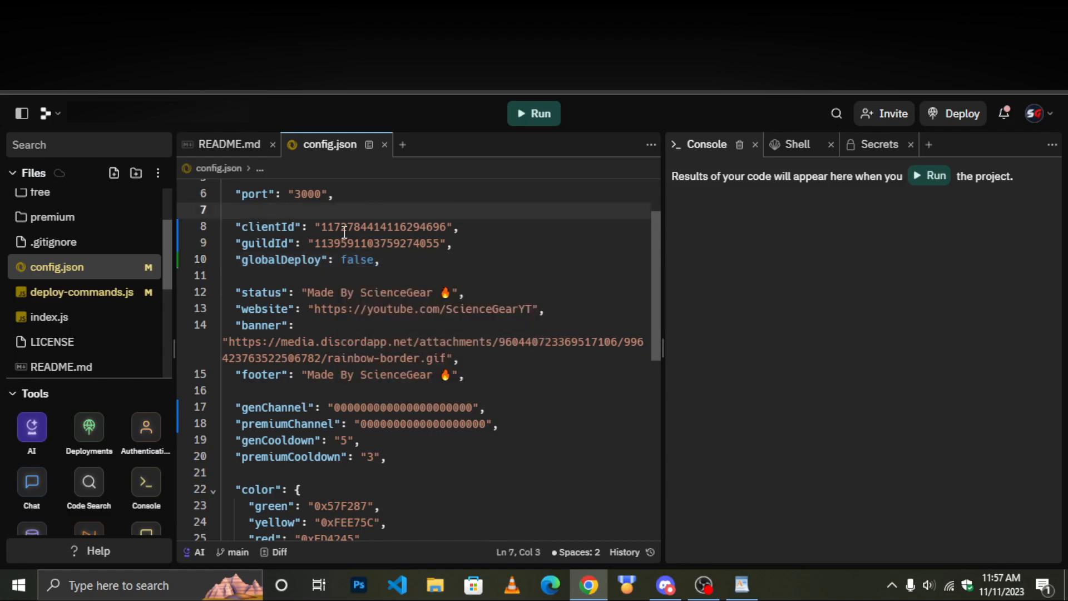
scroll("down", 3)
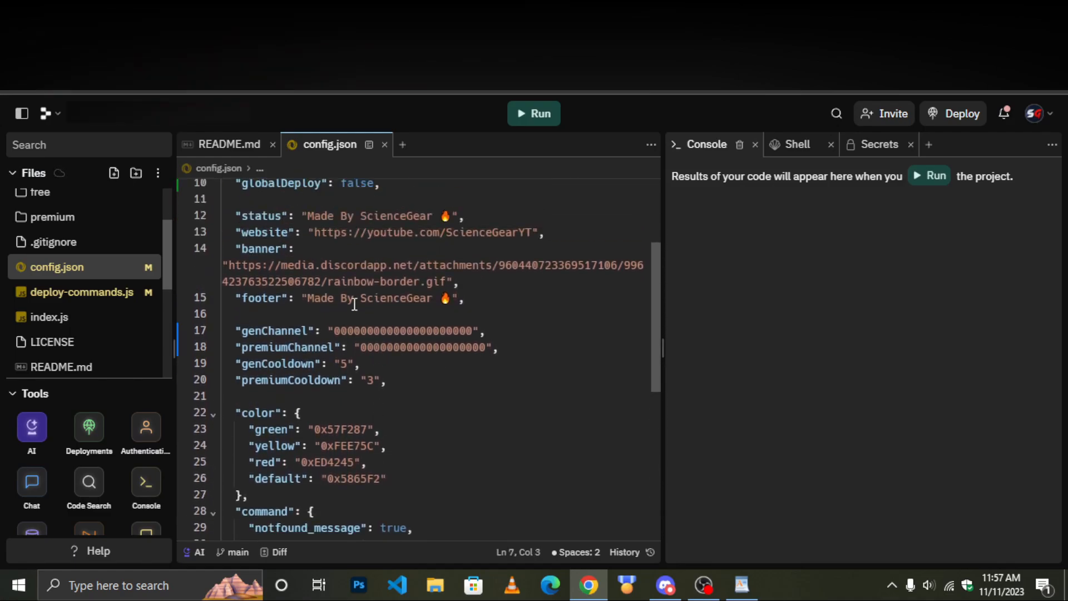
left_click(533, 113)
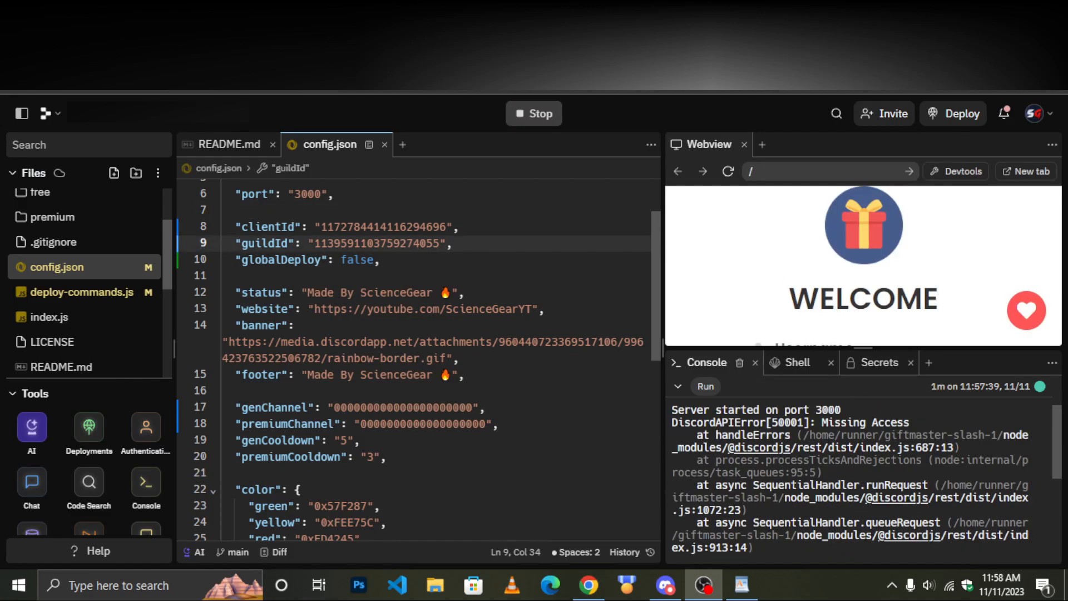
Step: Generate an Administrator invite with bot and applications.commands scopes and authorize Gen Bot into Bot Testing Server
left_click(588, 584)
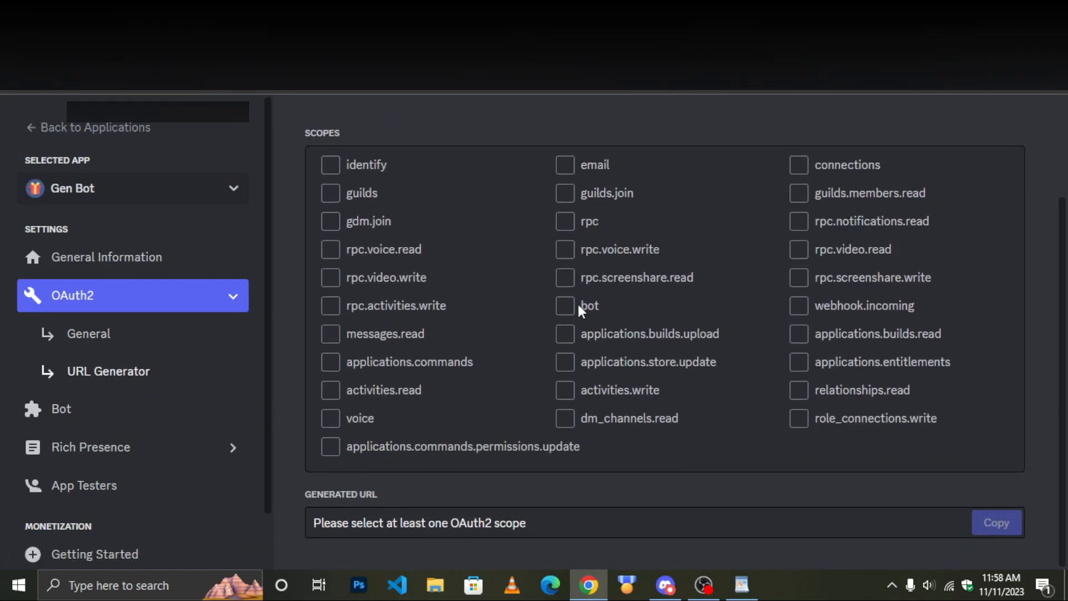
left_click(565, 305)
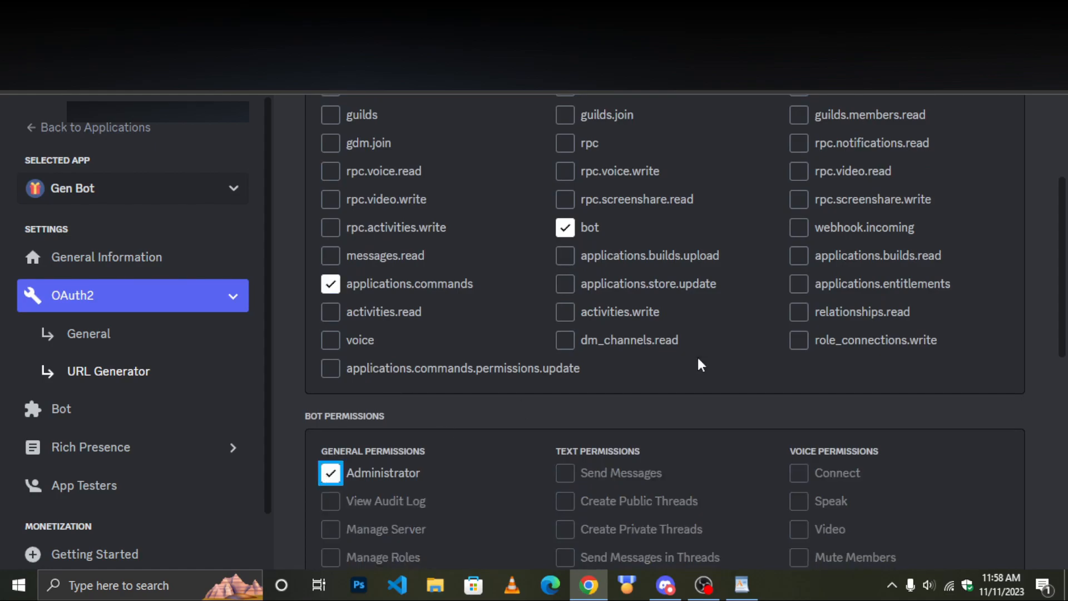
scroll("down", 3)
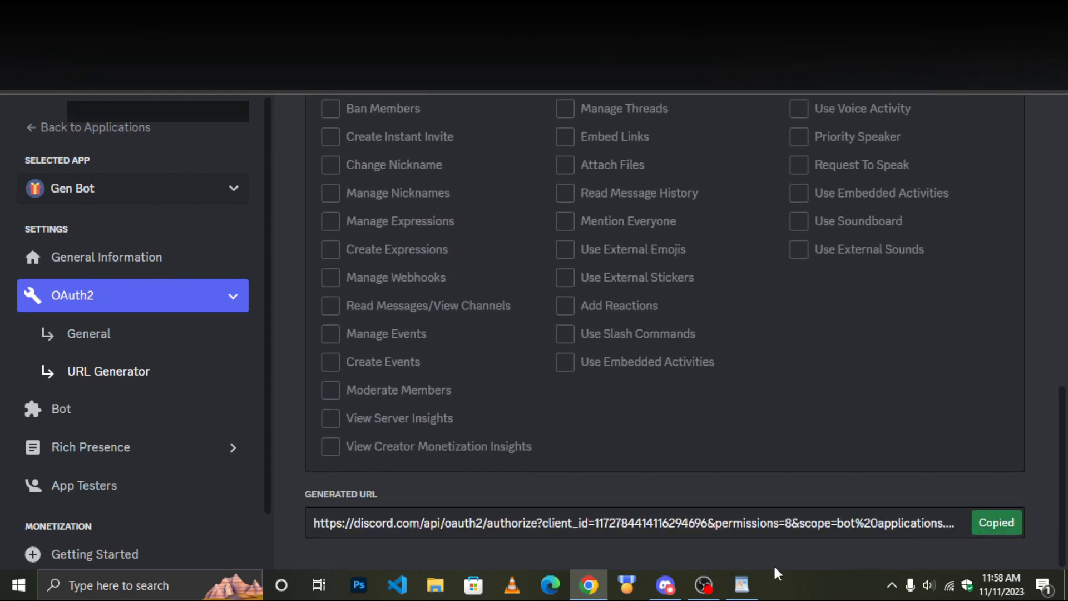
left_click(665, 585)
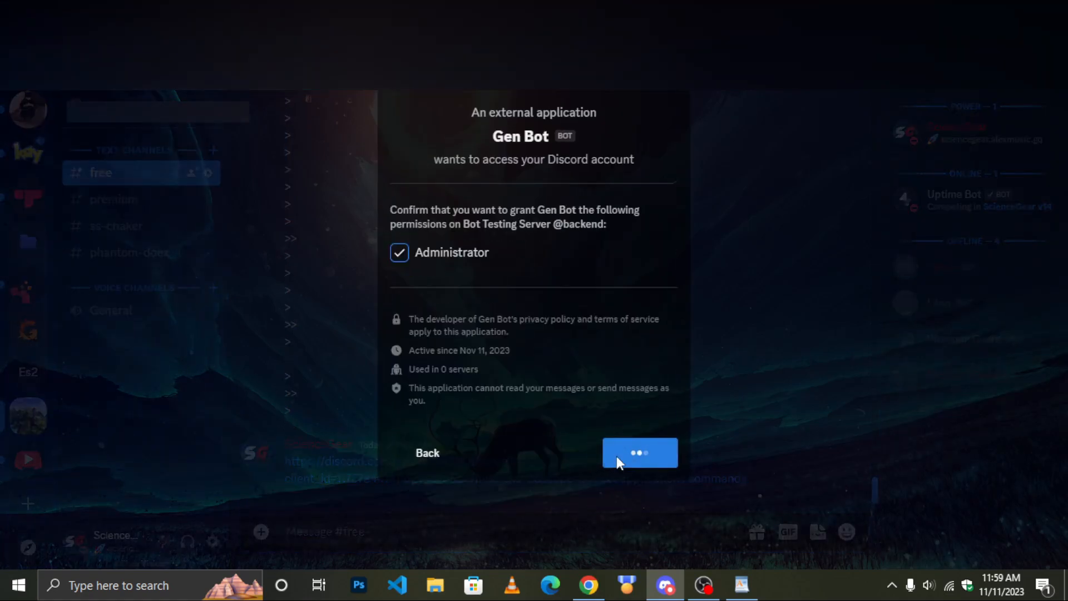
left_click(639, 452)
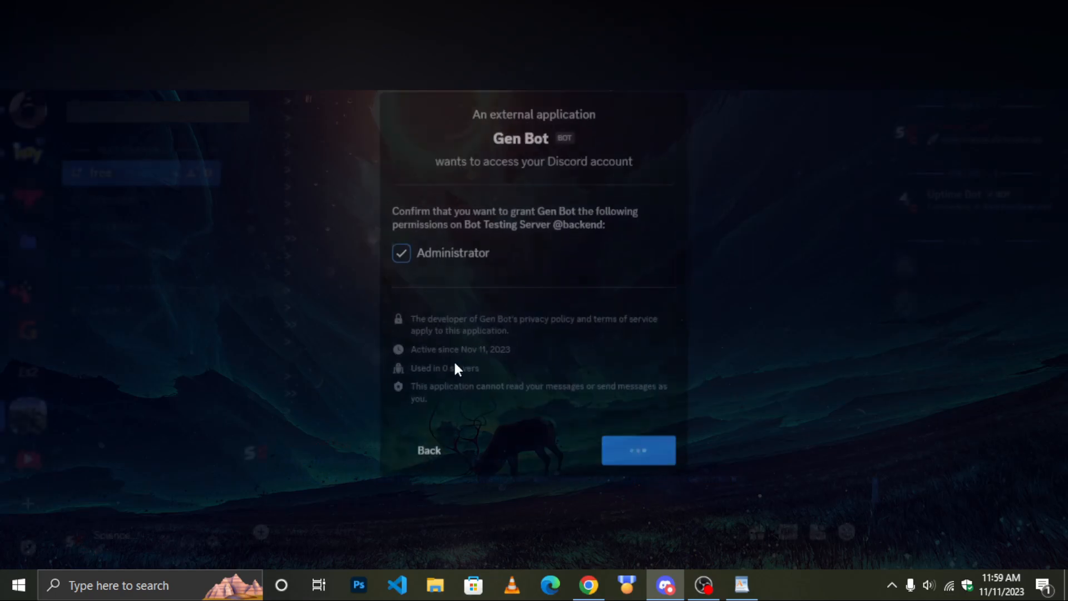
left_click(639, 450)
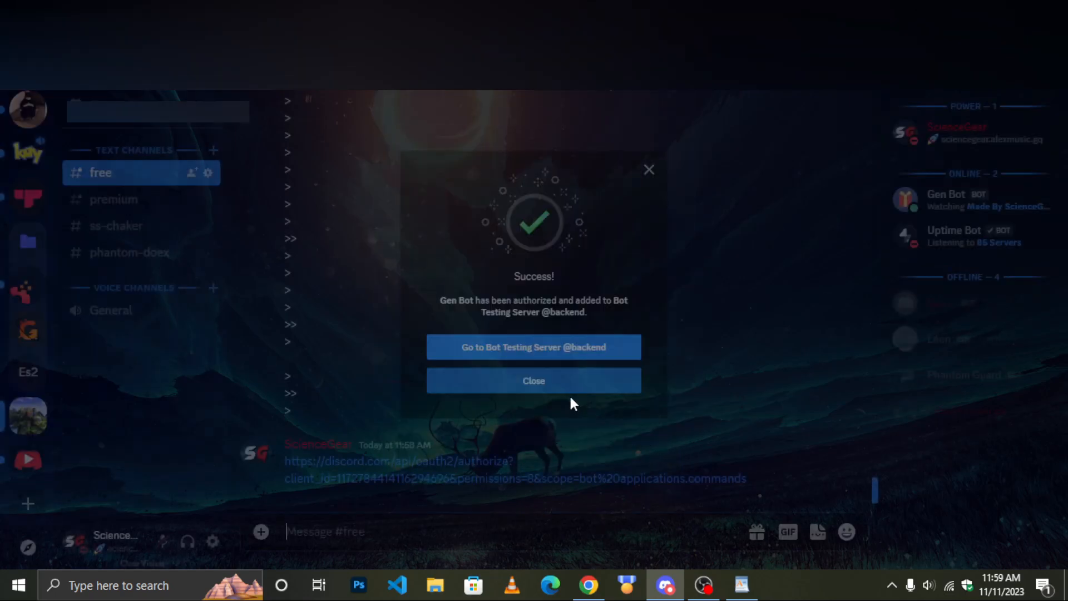
Step: Send /help in the #free channel so Gen Bot replies with its Help Panel
left_click(533, 381)
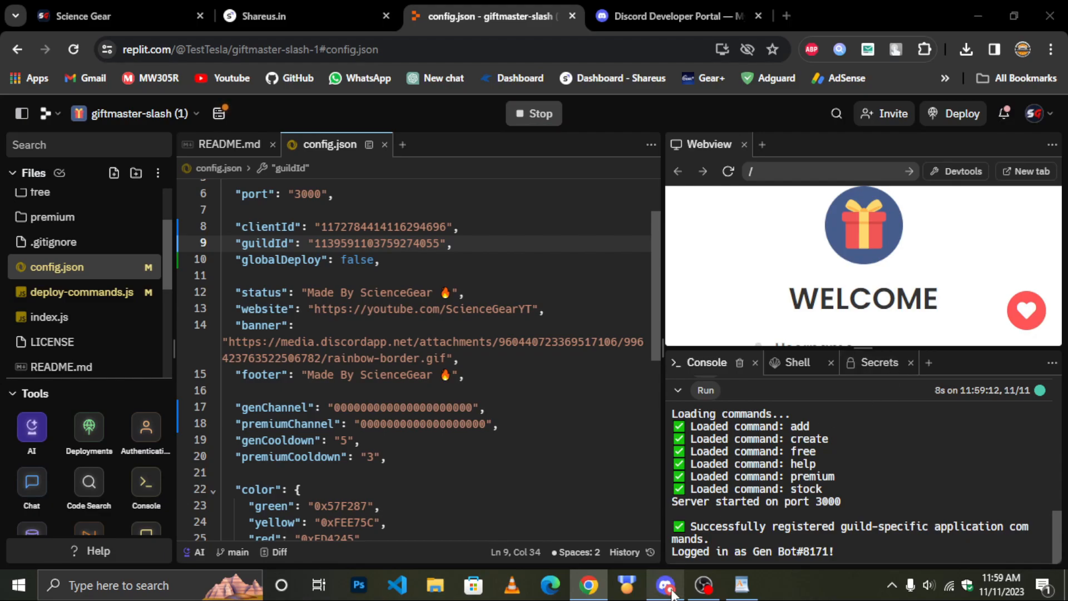
left_click(664, 584)
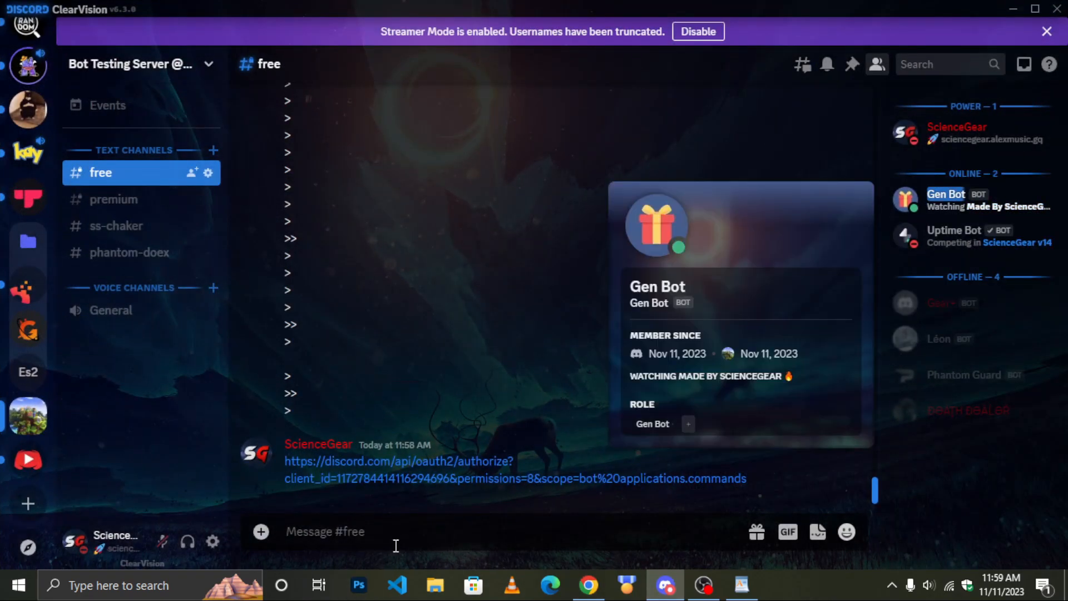
type("/")
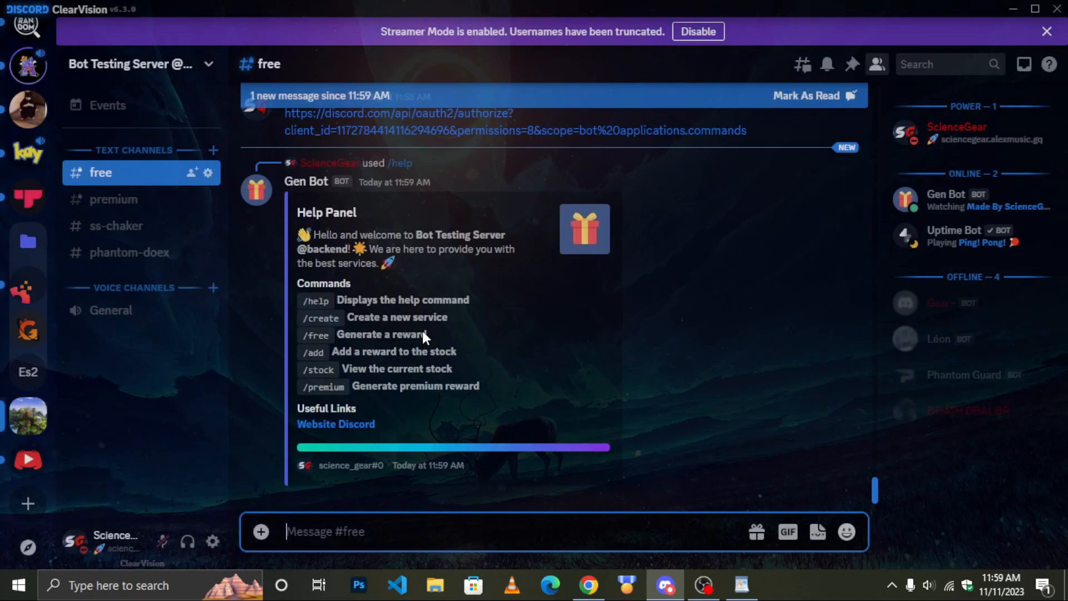
Step: Open the Giftmaster dashboard in its own tab and log in as 'user'
left_click(588, 585)
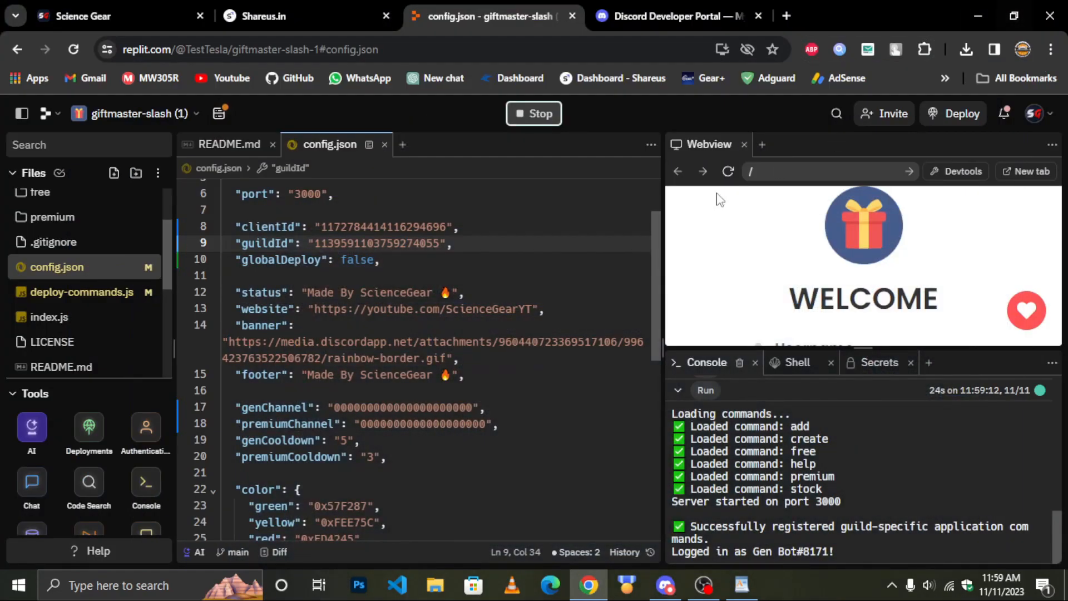
mouse_move(1033, 171)
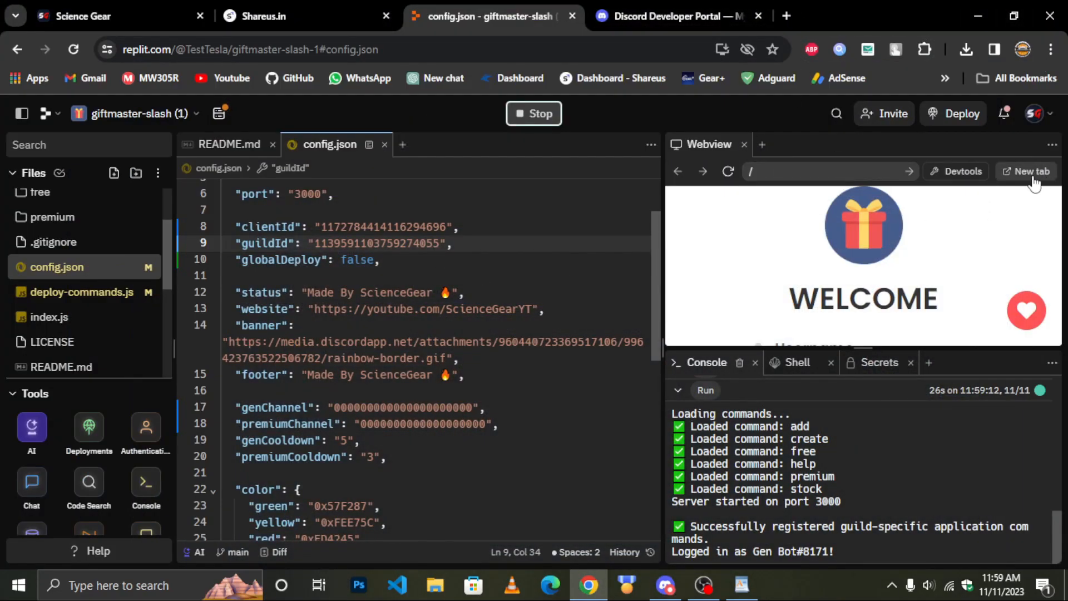
left_click(1025, 171)
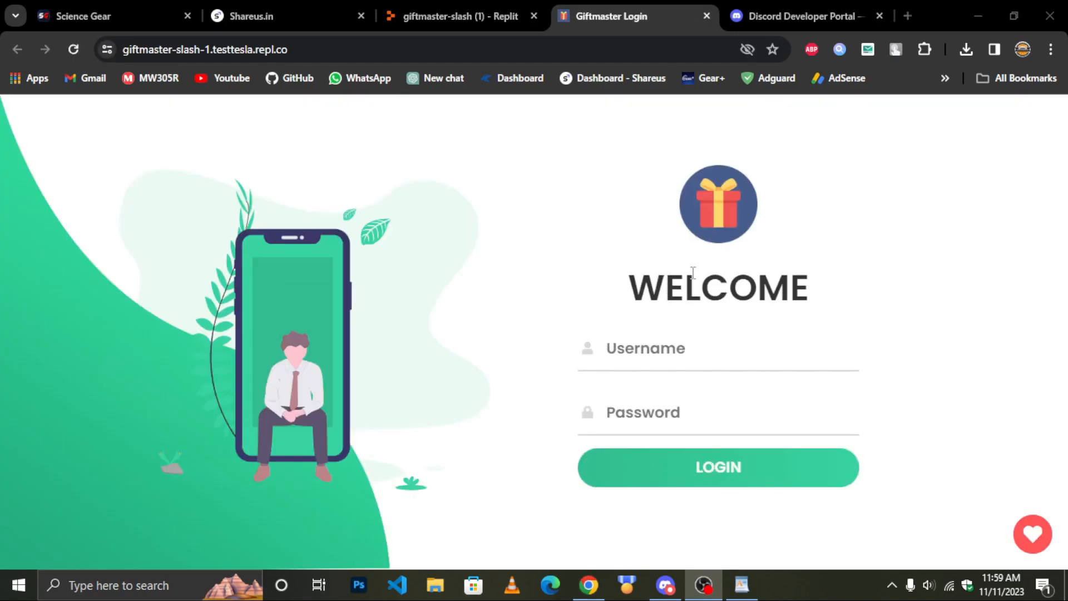
type("user")
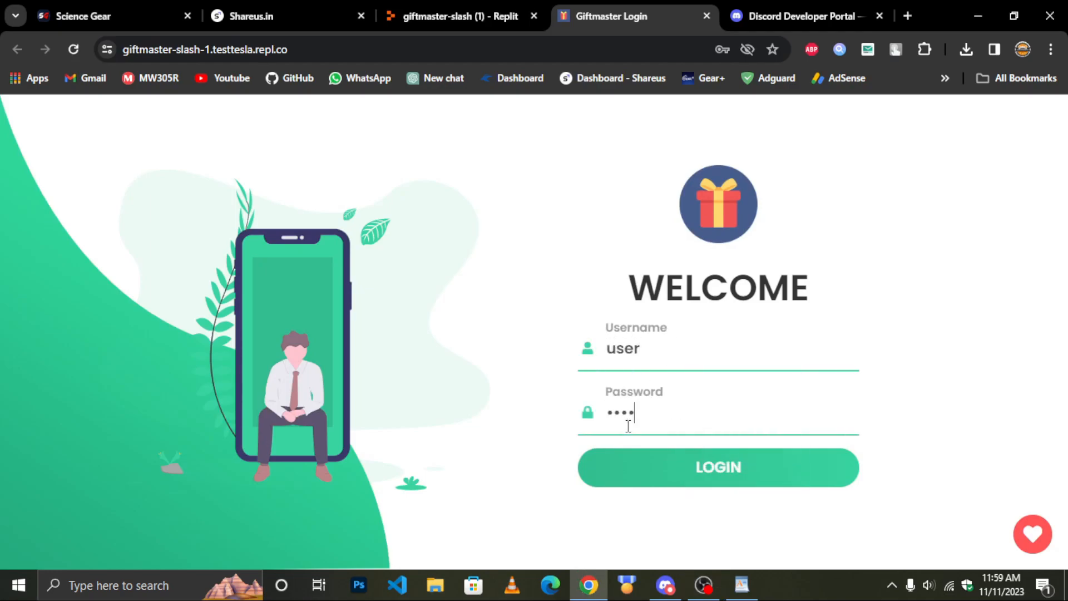
left_click(718, 467)
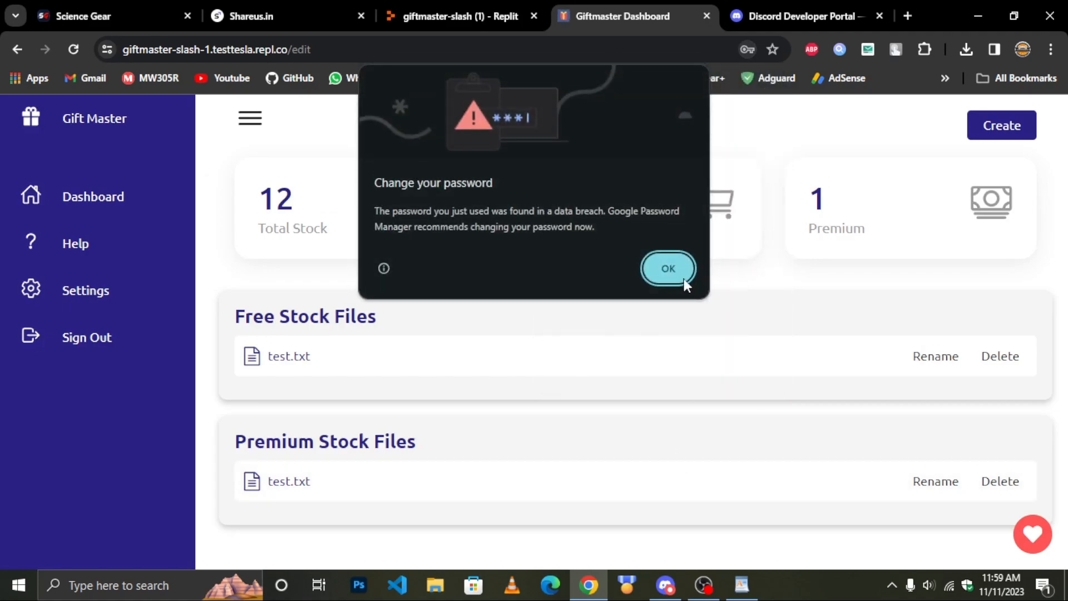
Step: Dismiss the password breach alert and reach the dashboard Settings page
left_click(668, 268)
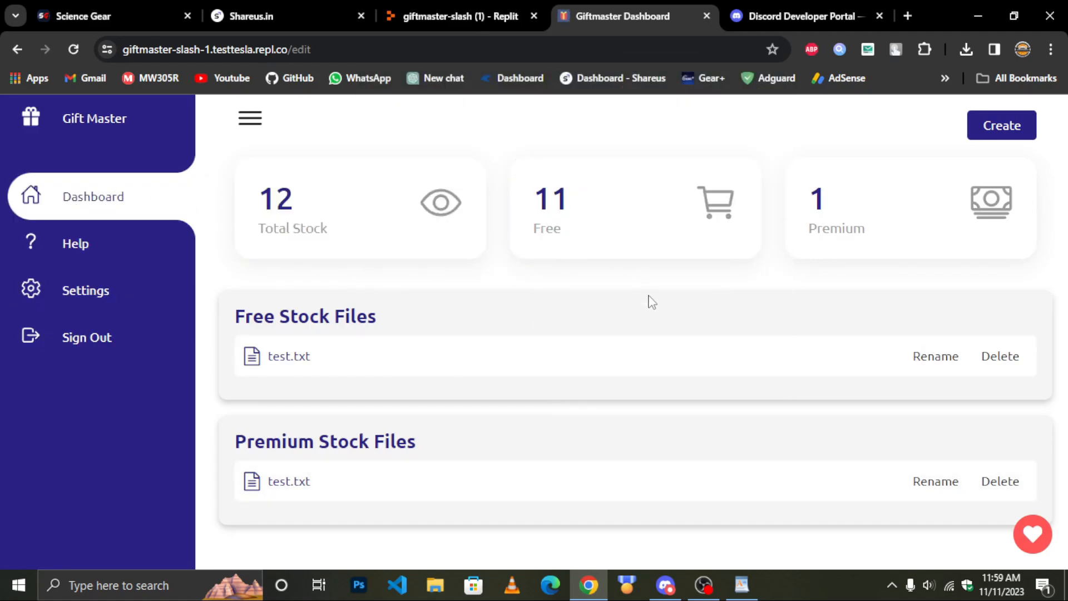
mouse_move(632, 298)
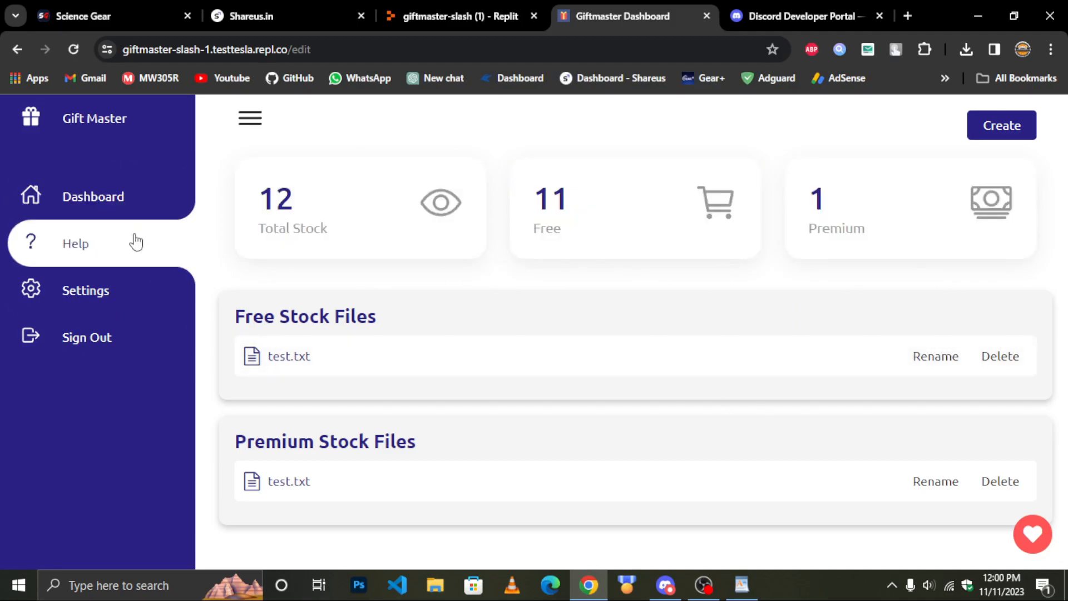
left_click(85, 289)
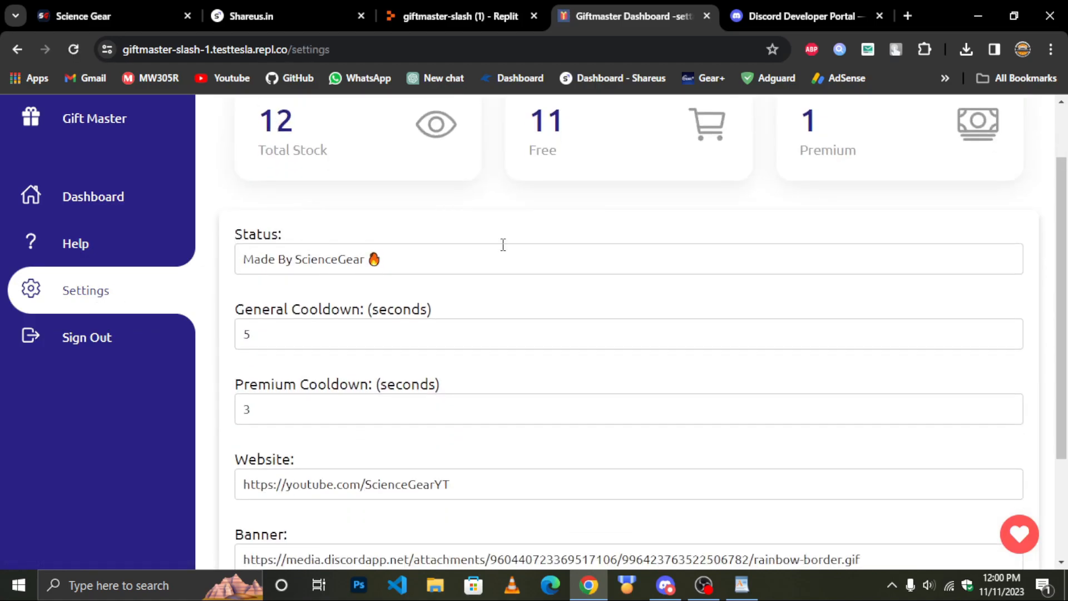
scroll("down", 3)
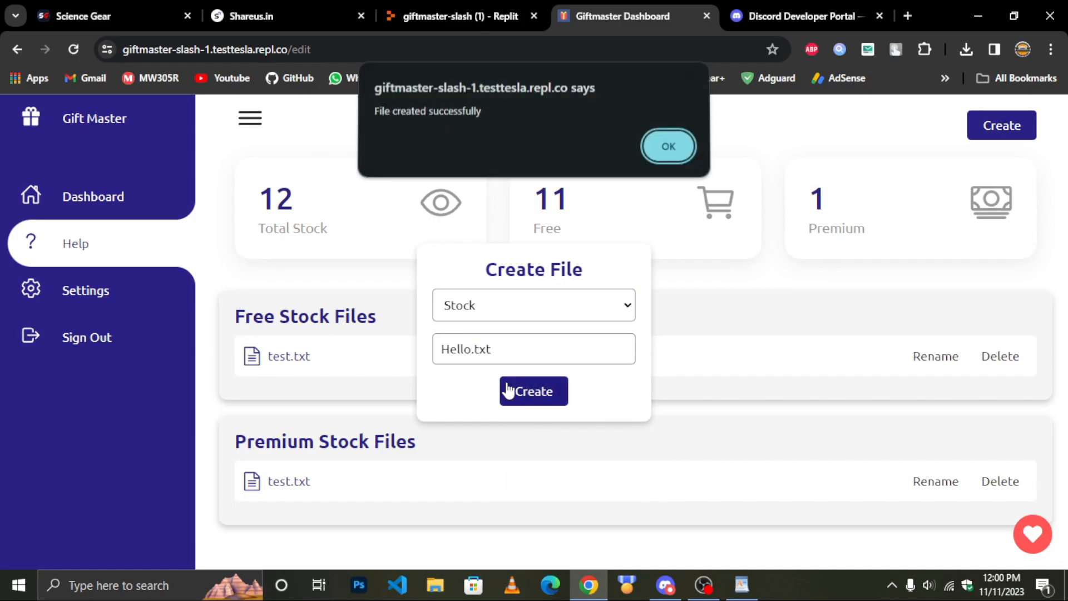
Step: Create free stock file Hello.txt with three entries and save, raising free stock to 15
left_click(666, 147)
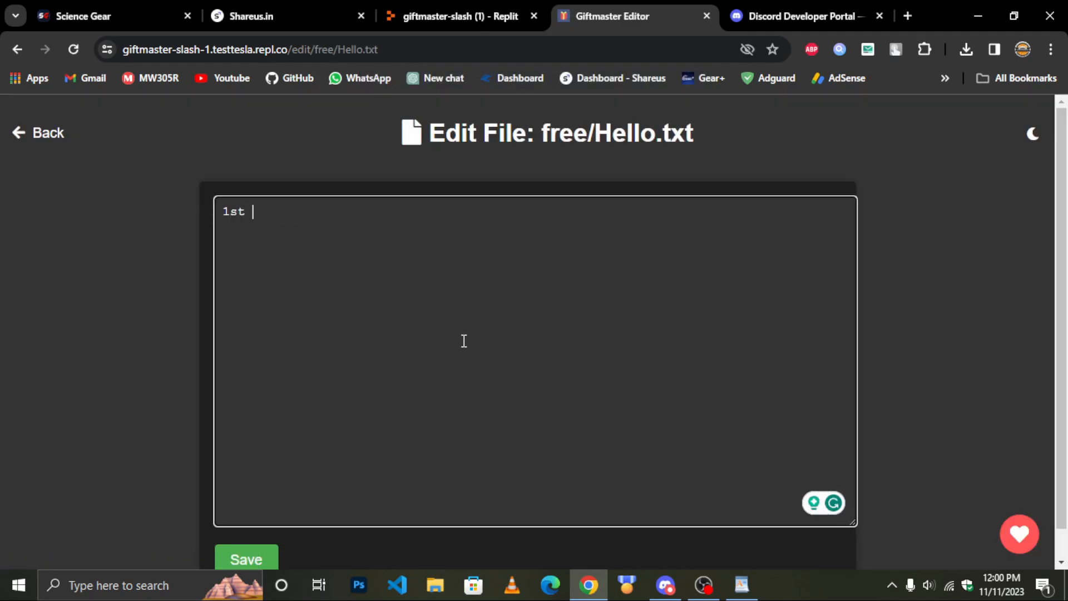
type("2nd")
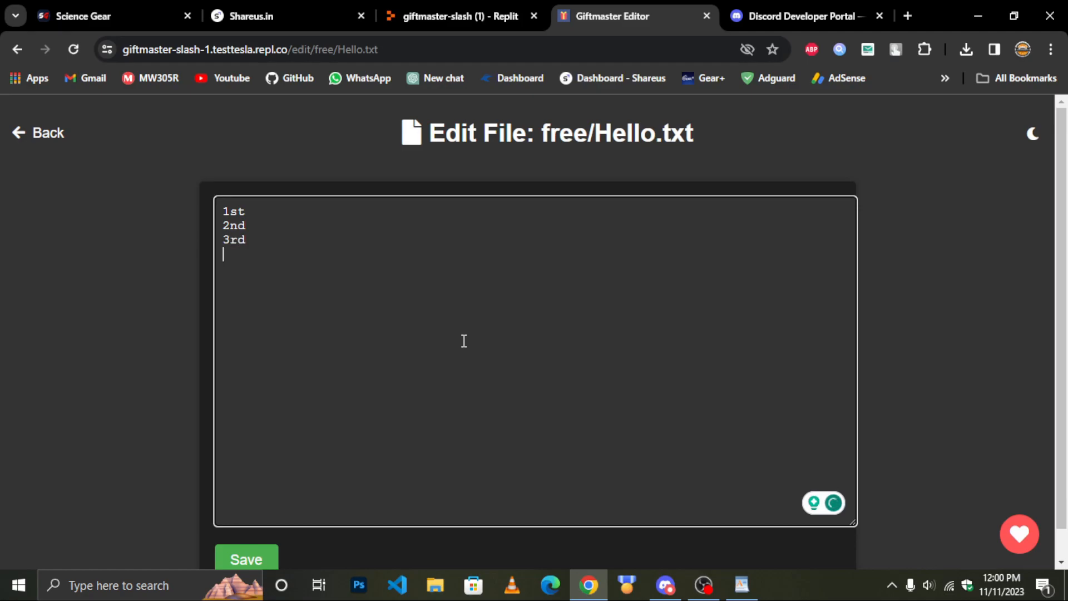
left_click(38, 133)
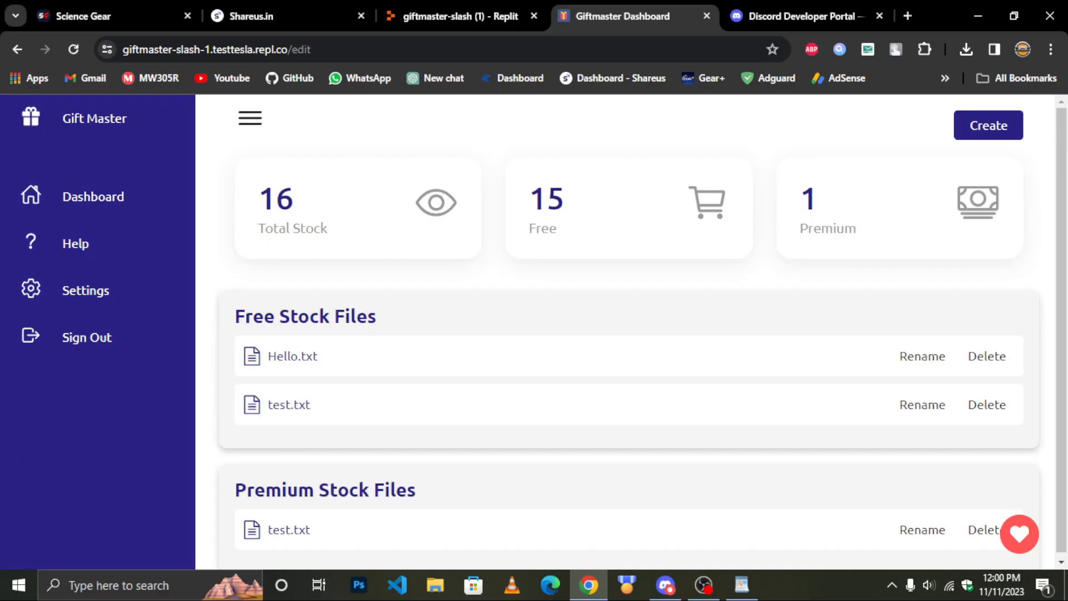
mouse_move(738, 248)
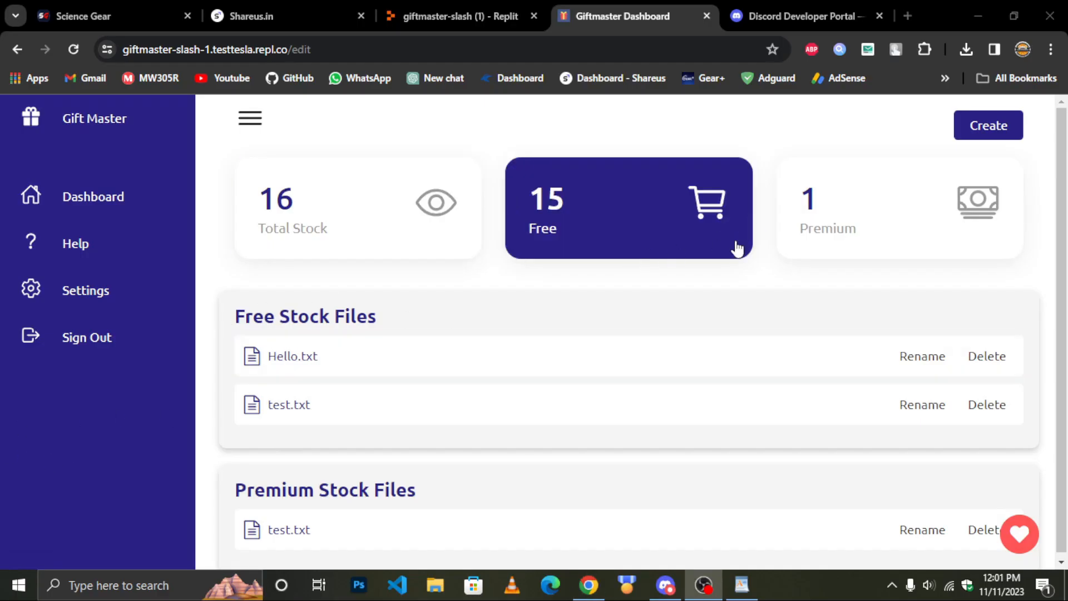
Step: Run /stock in the #free channel, listing Hello at 4 and test at 11
left_click(665, 584)
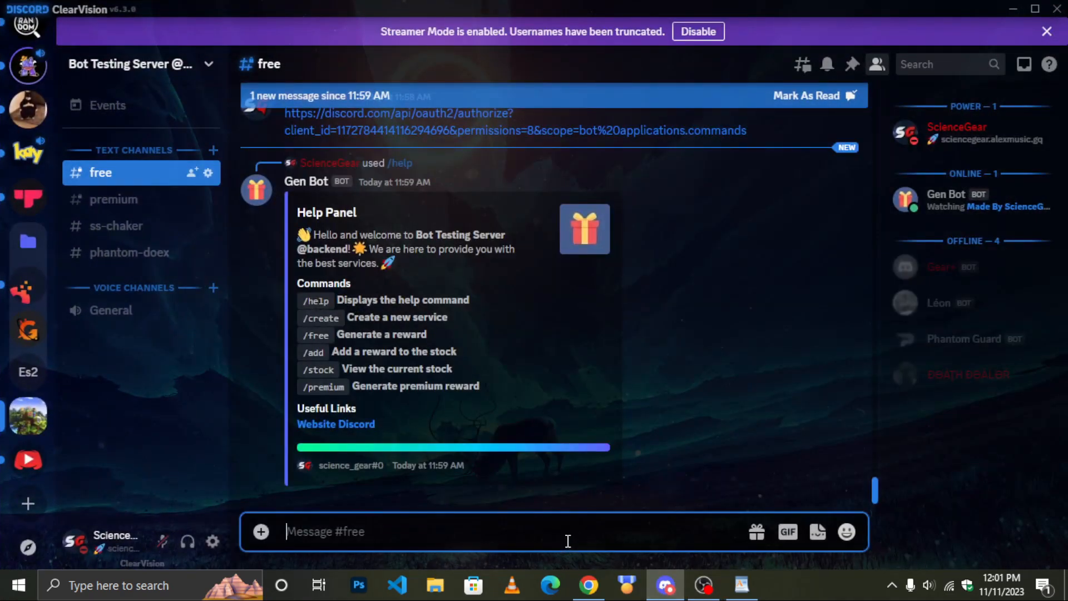
type("/stack")
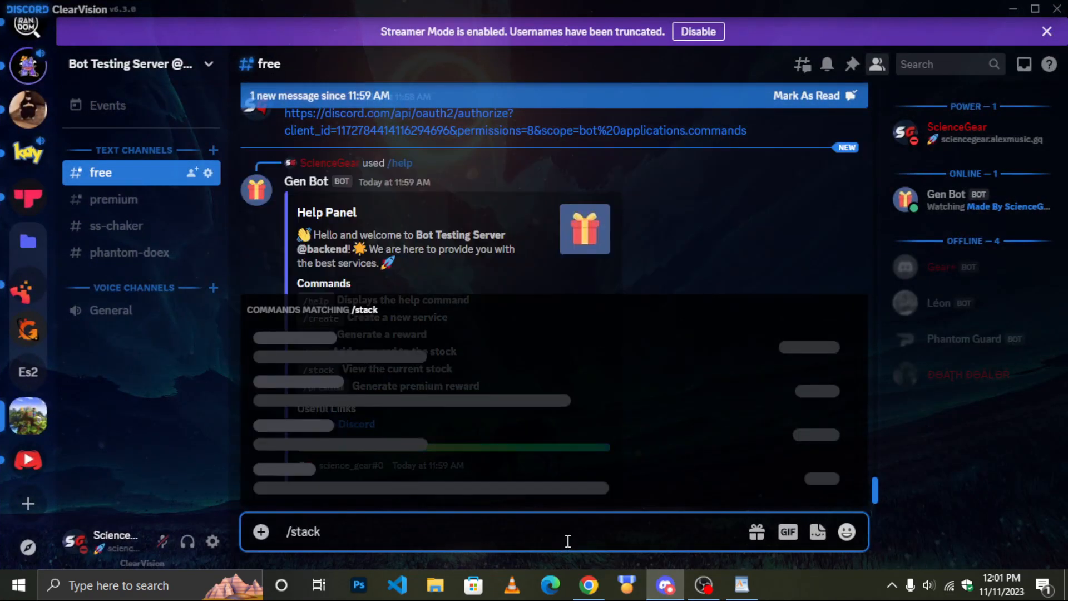
type("/sto")
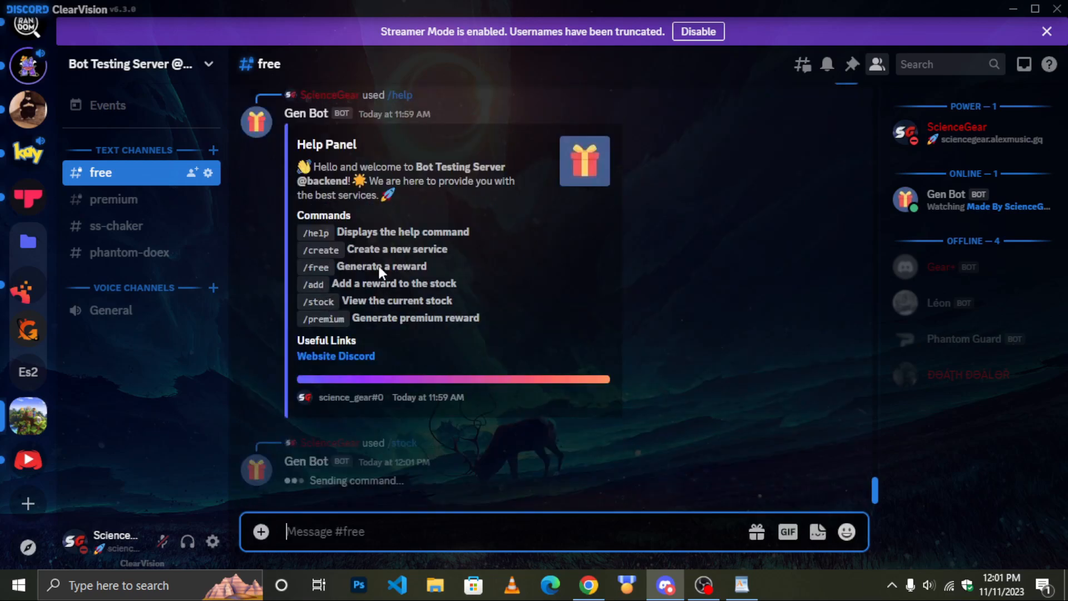
scroll("down", 3)
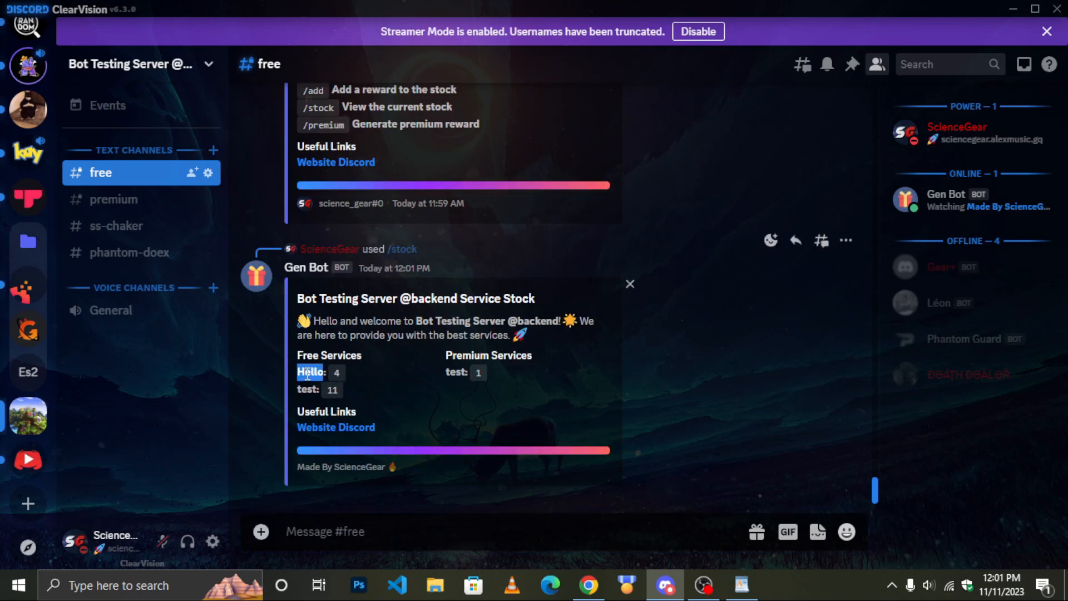
Step: Run /free in #free, get the wrong-channel warning, and reach the channel's options for its ID
type("/")
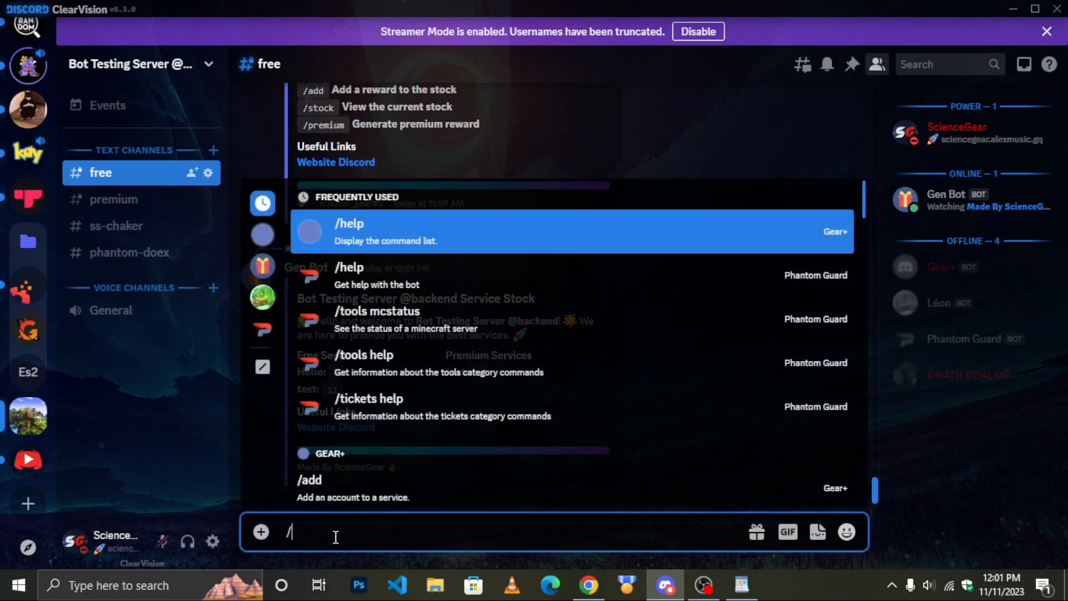
type("free")
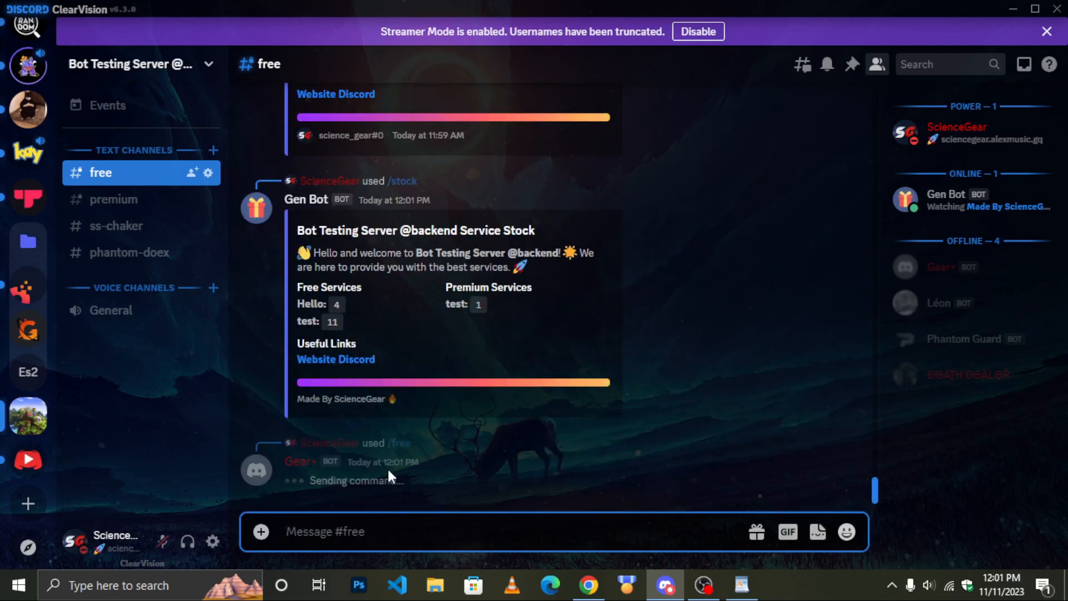
type("/fr")
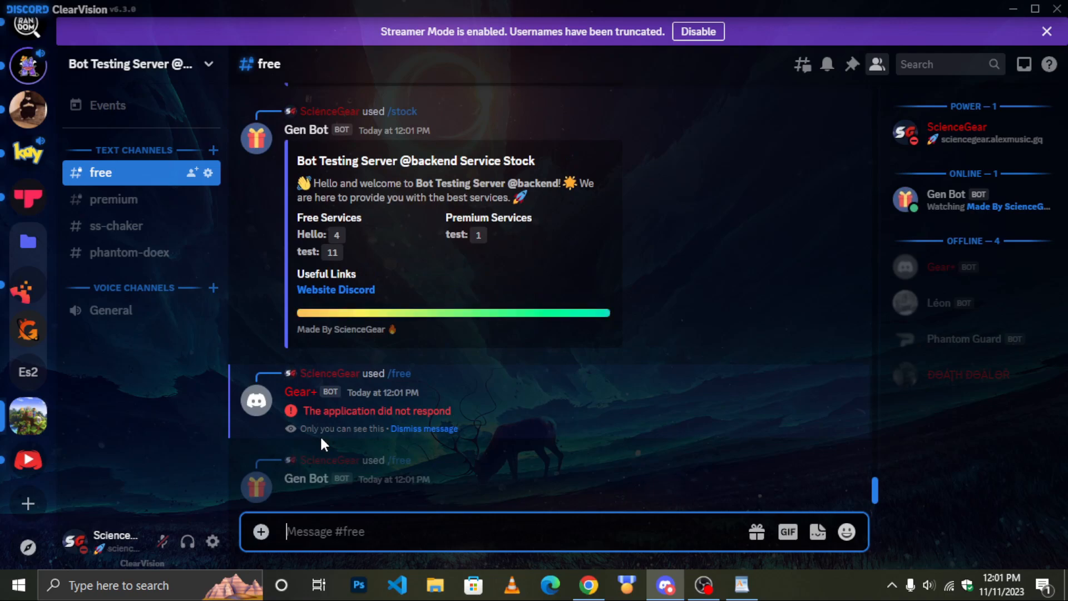
scroll("down", 3)
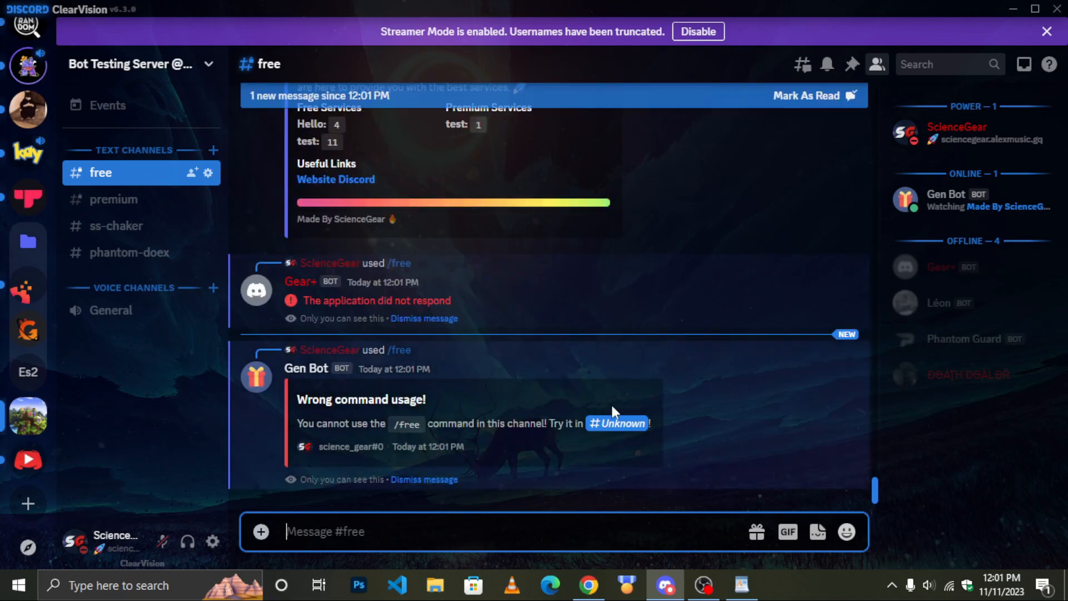
right_click(100, 173)
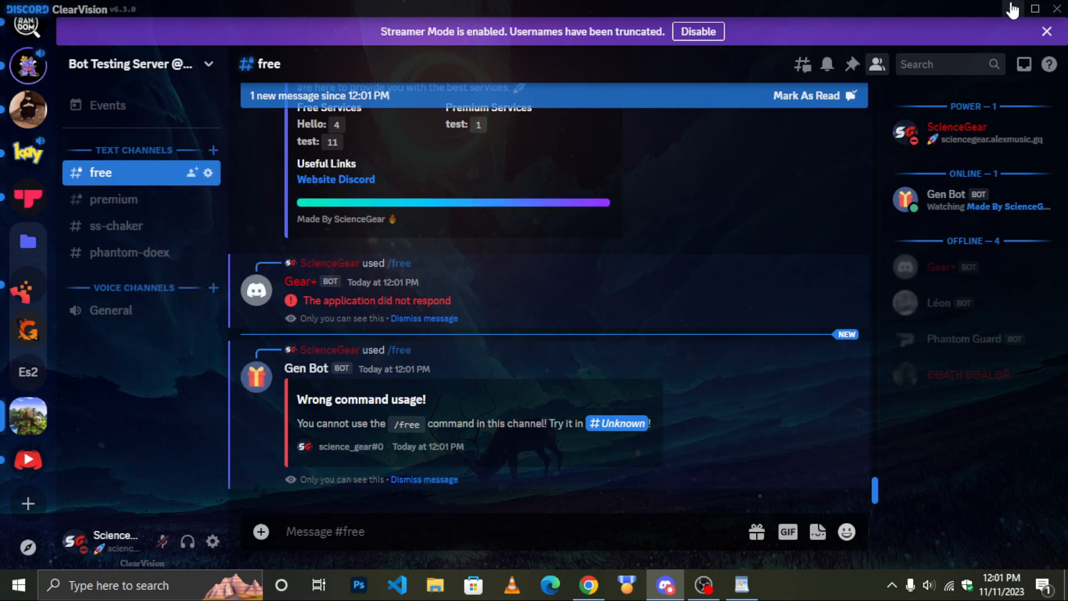
Step: Paste the free and premium channel IDs into genChannel and premiumChannel in config.json and restart the bot
left_click(587, 585)
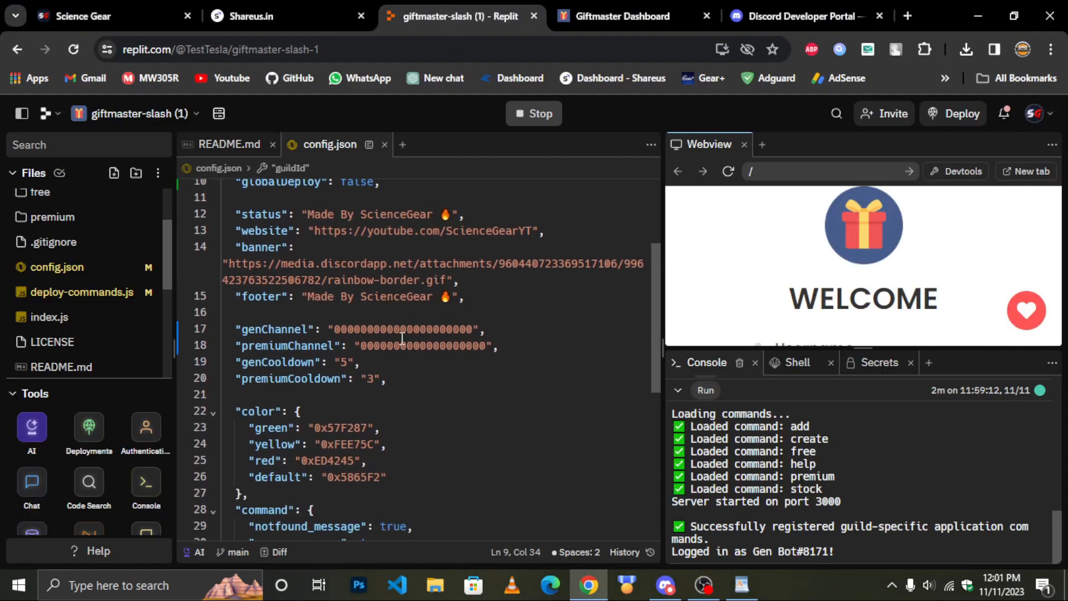
left_click(665, 584)
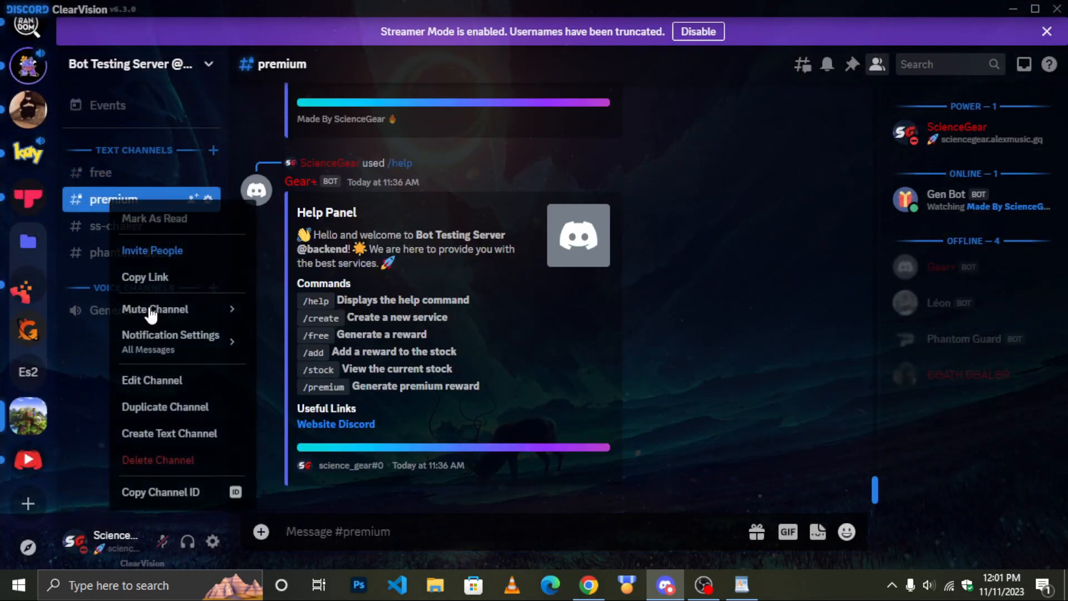
left_click(101, 172)
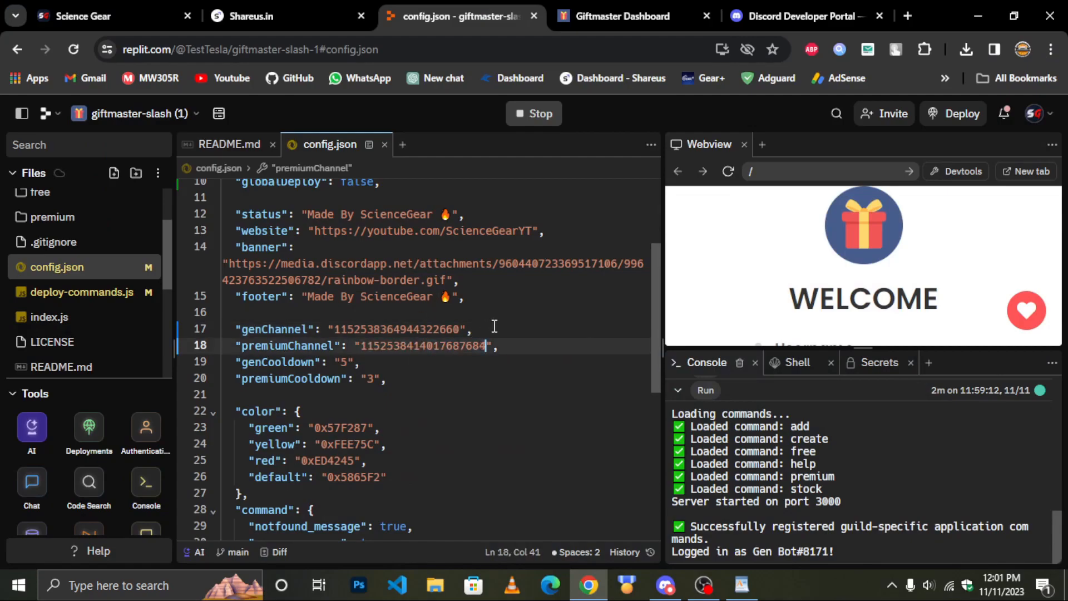
left_click(533, 113)
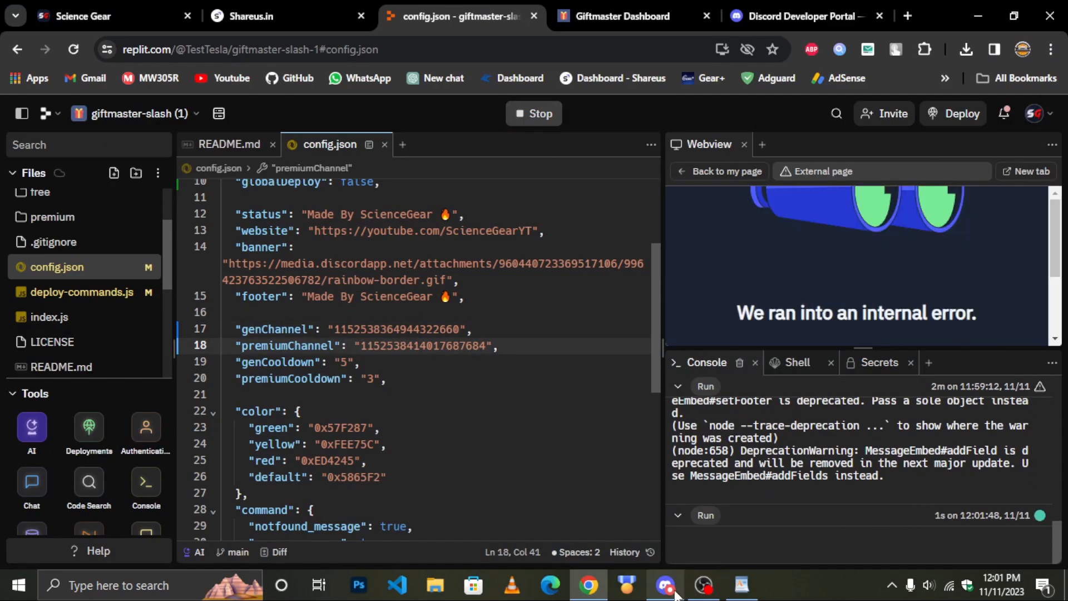
Step: Back in Discord, send the free account request for the Hello service
left_click(665, 585)
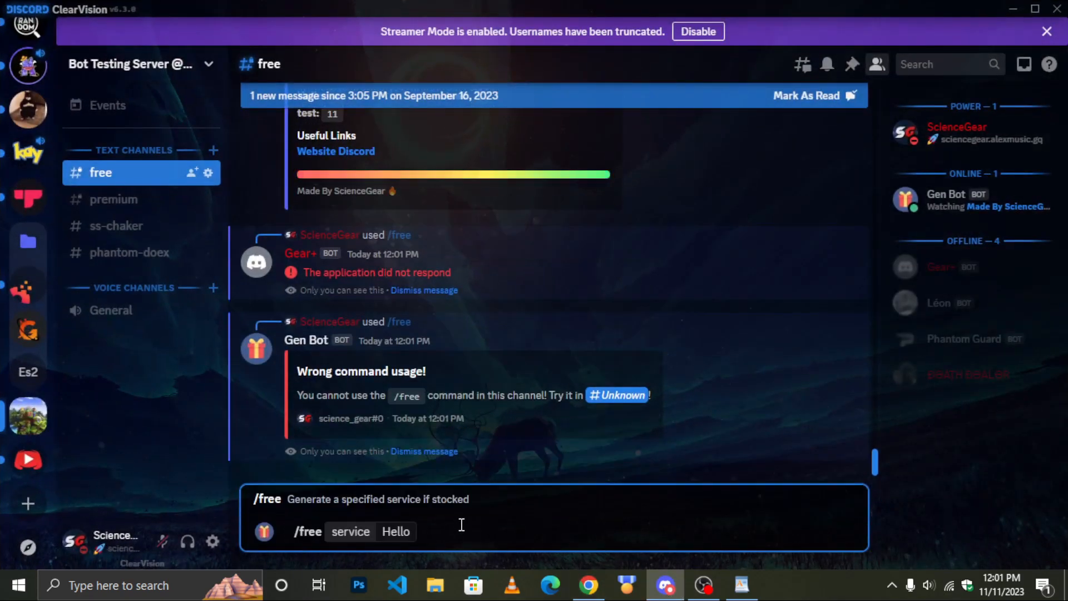
left_click(588, 585)
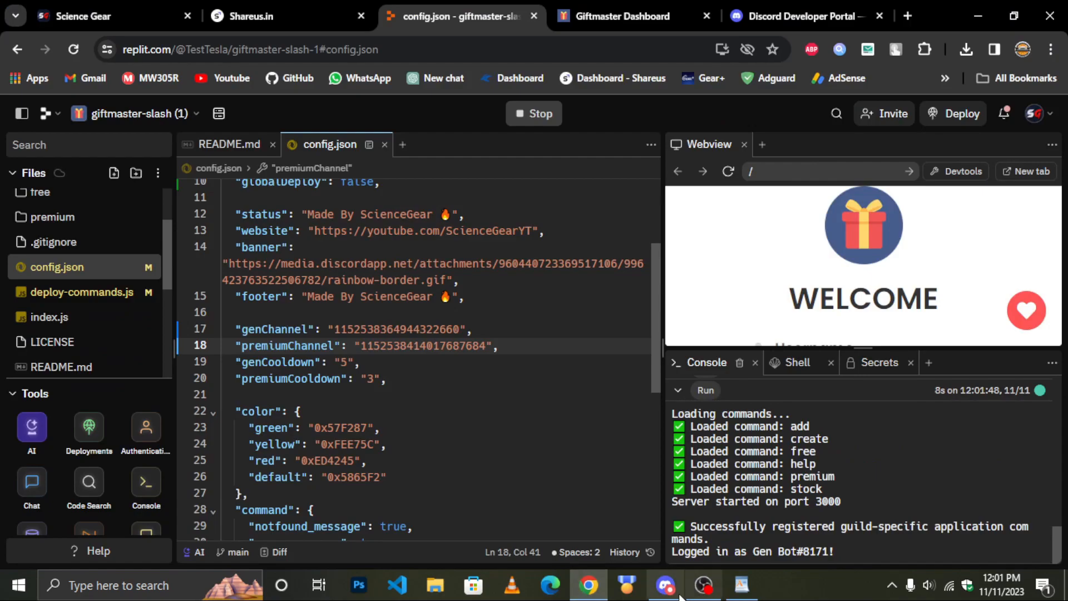
Step: View the bot's DM notice and read the generated free Hello account in Gen Bot's direct message
left_click(663, 584)
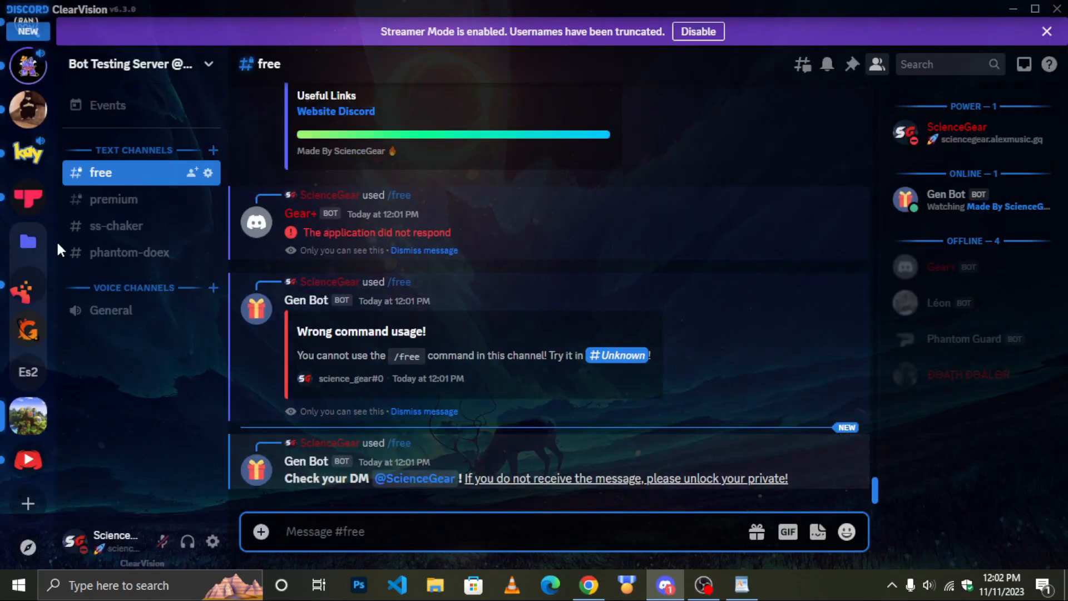
left_click(28, 39)
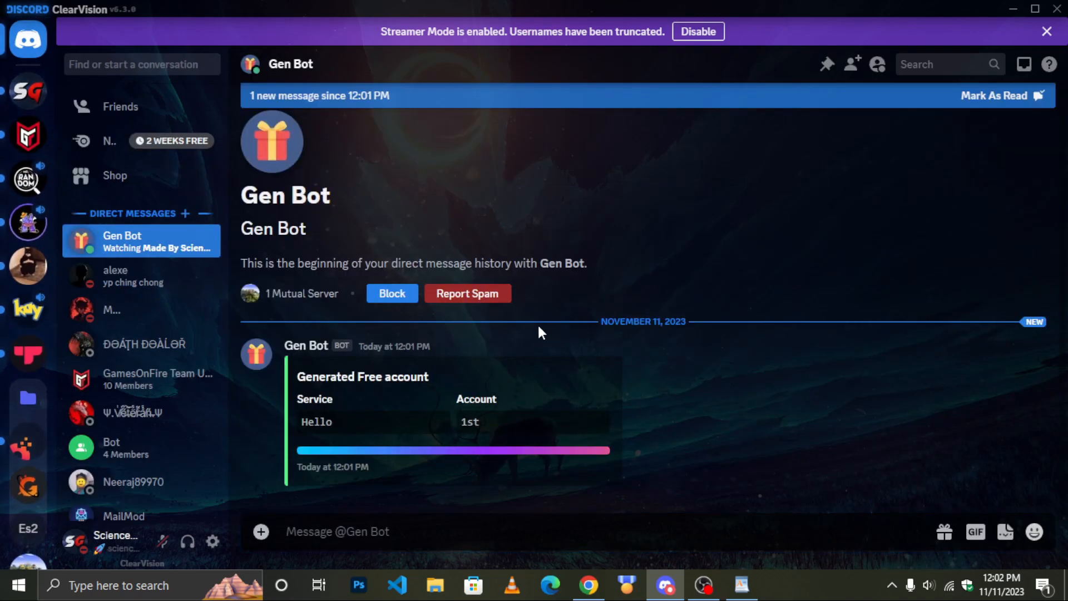
left_click(587, 584)
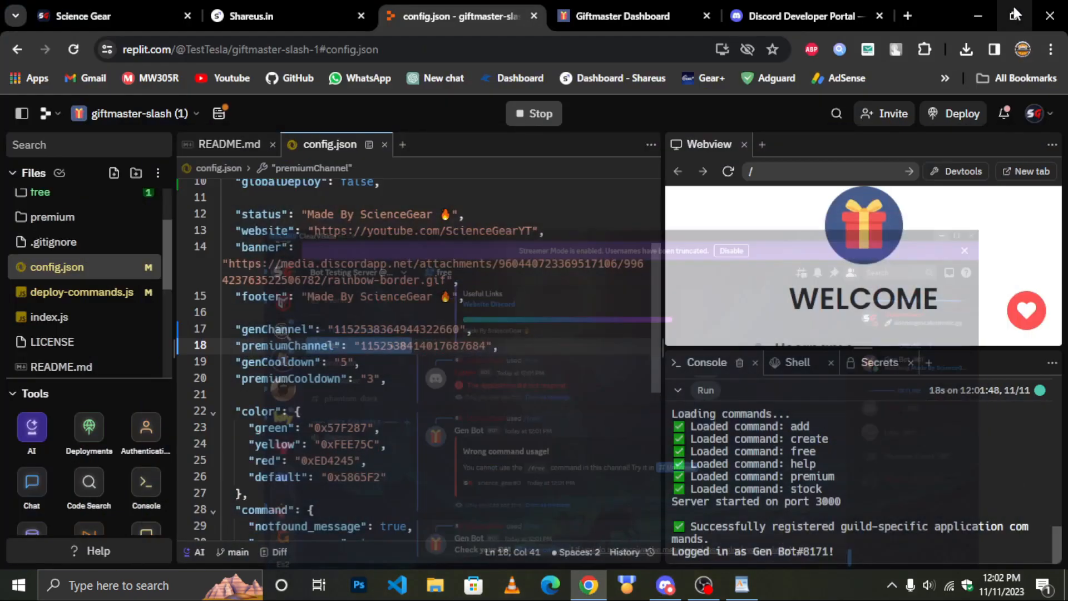
Step: Delete Hello.txt from Free Stock Files, review the Settings page, and return to the stock overview
left_click(621, 16)
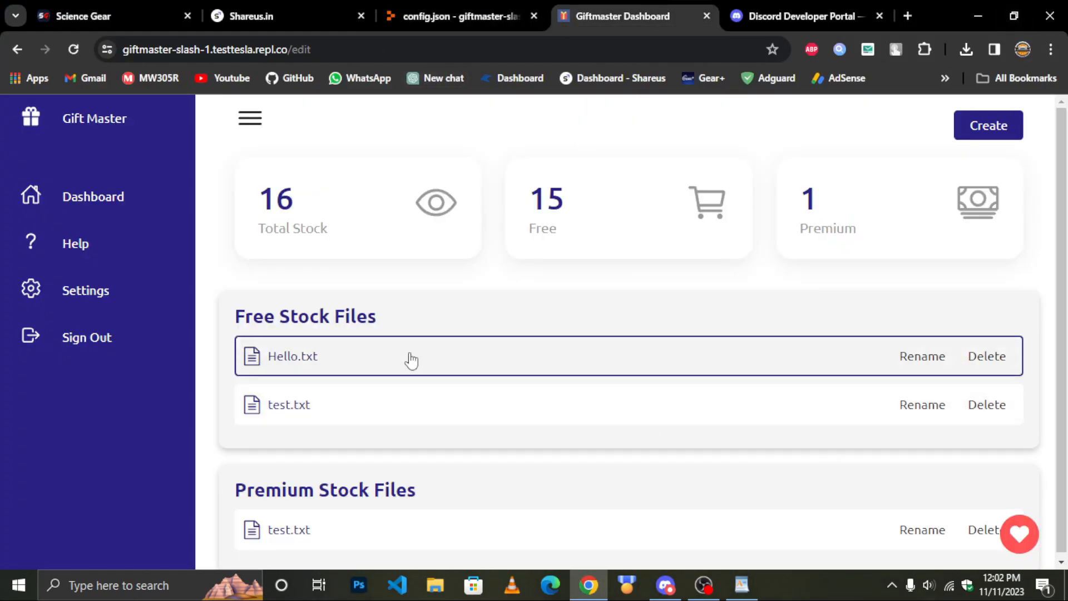
left_click(986, 356)
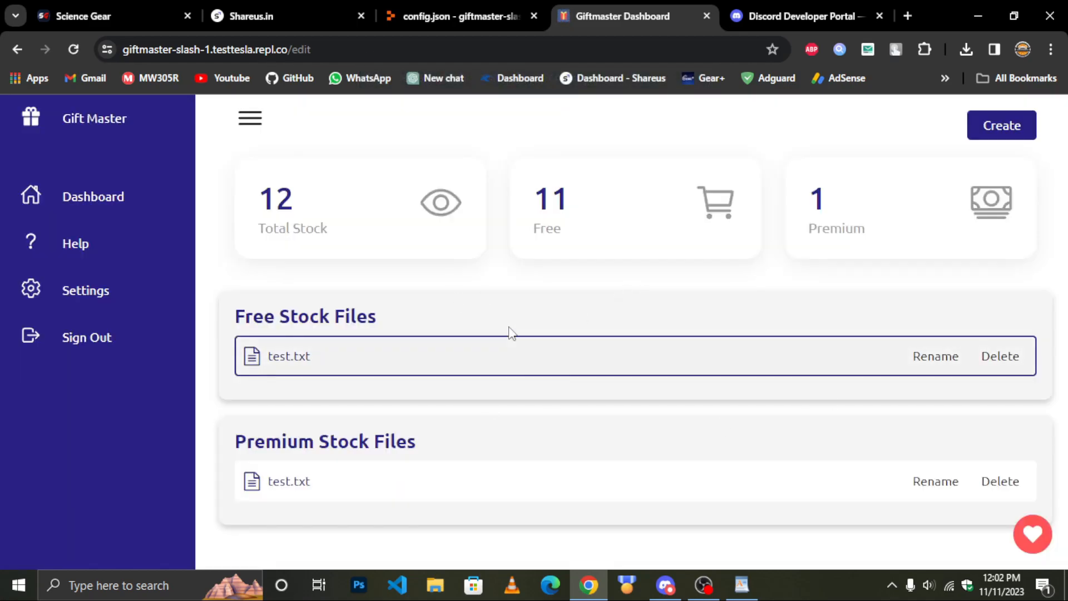
left_click(85, 289)
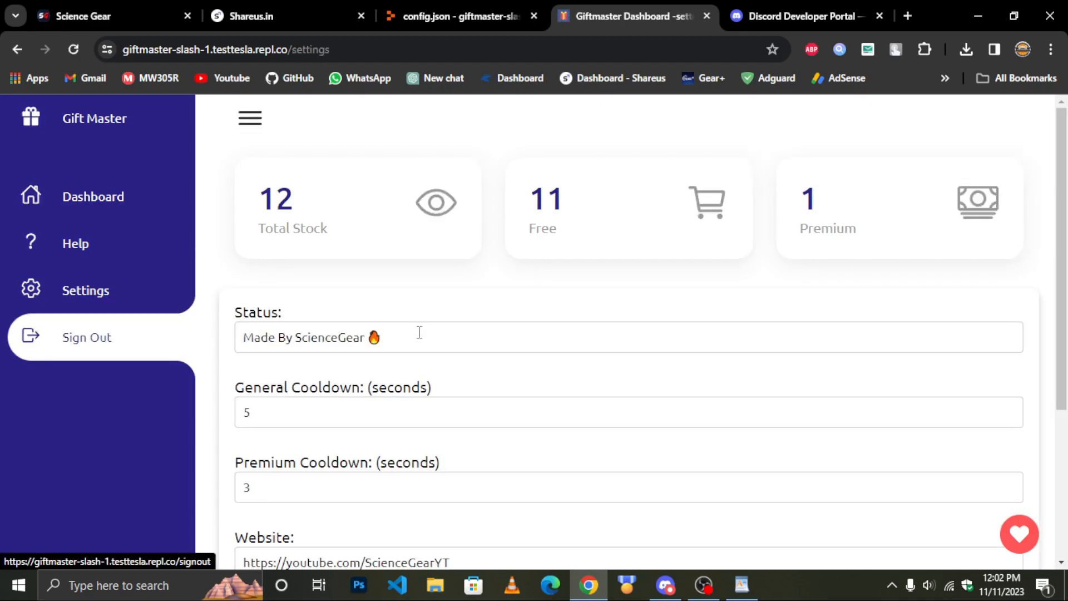
mouse_move(608, 271)
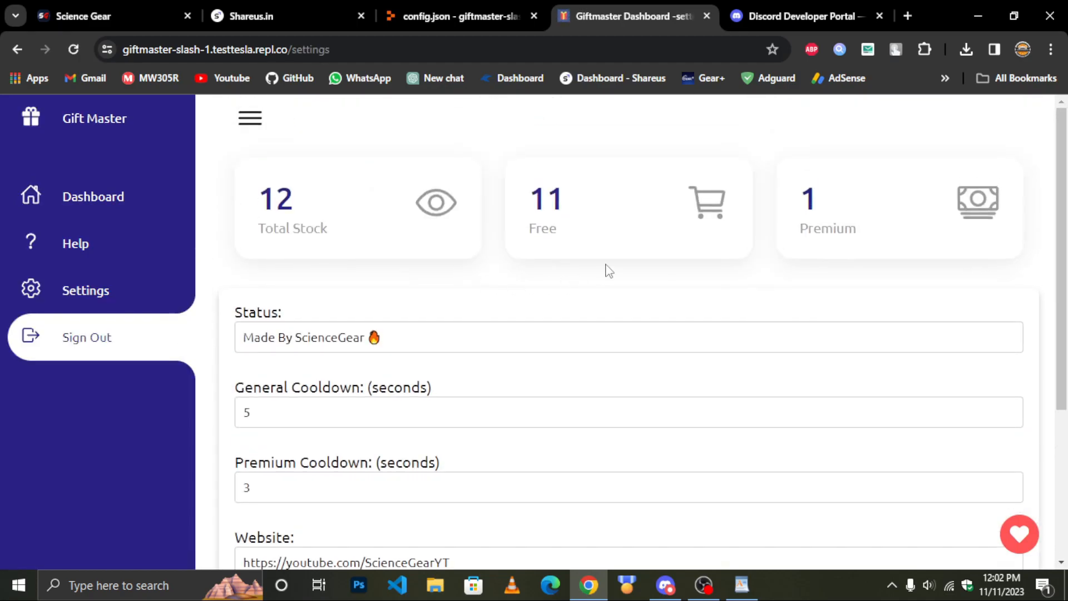
left_click(93, 196)
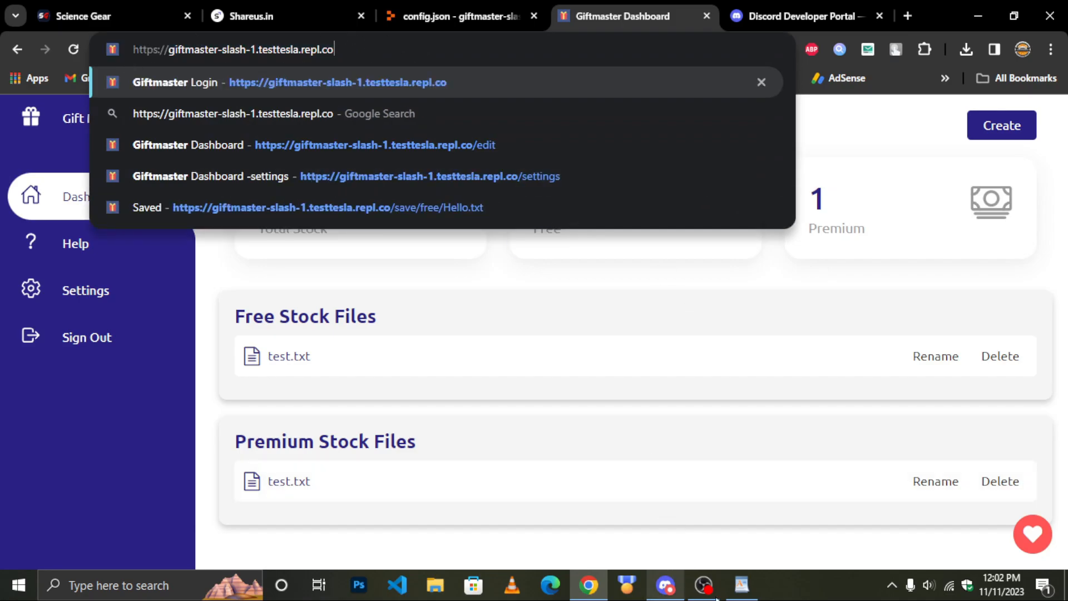
left_click(741, 584)
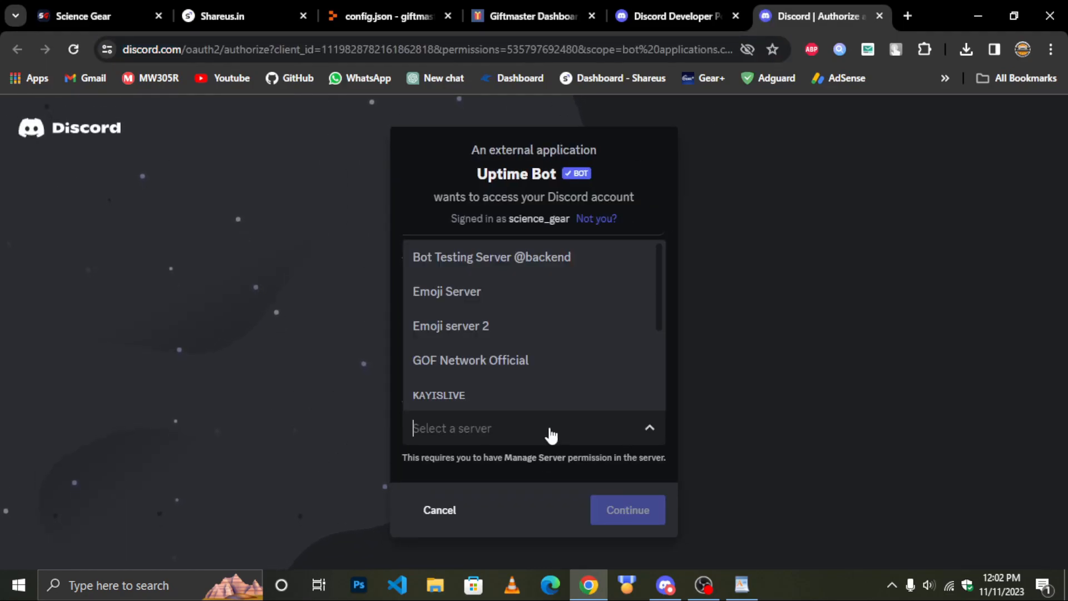
left_click(627, 509)
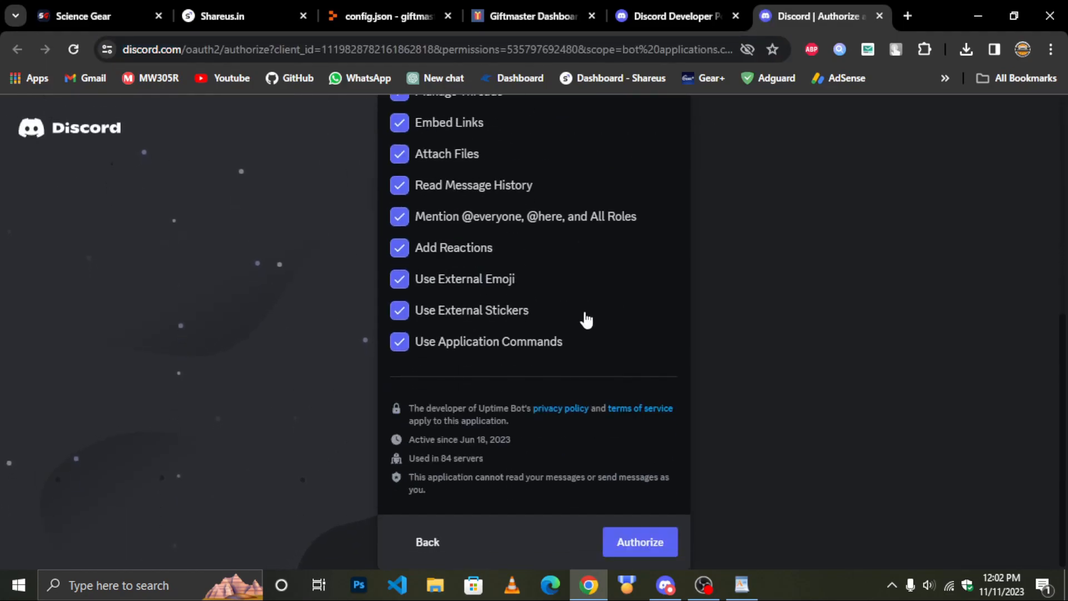
left_click(638, 542)
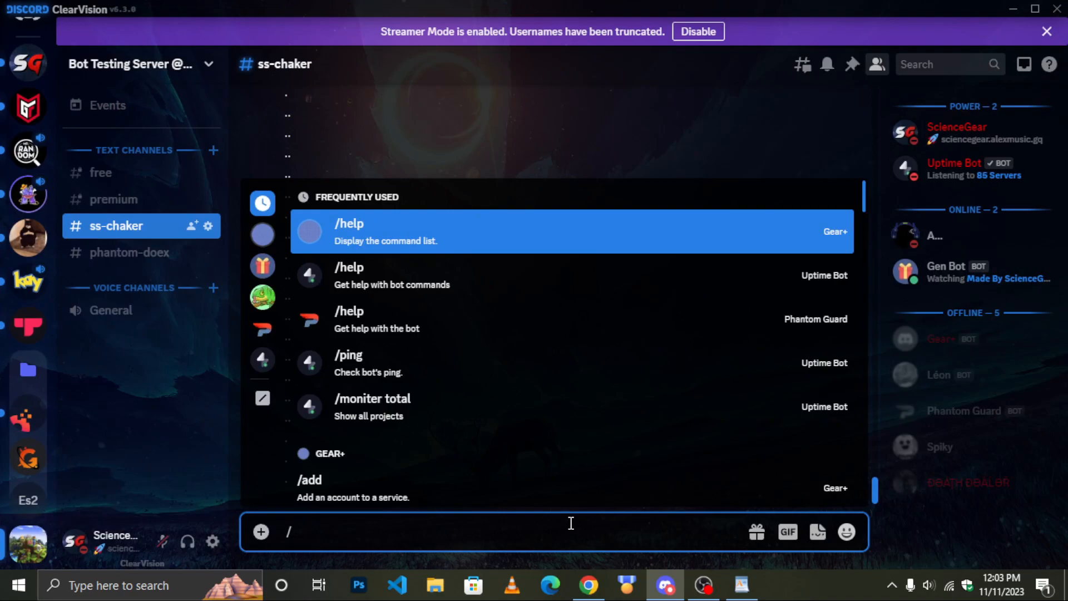
type("mo")
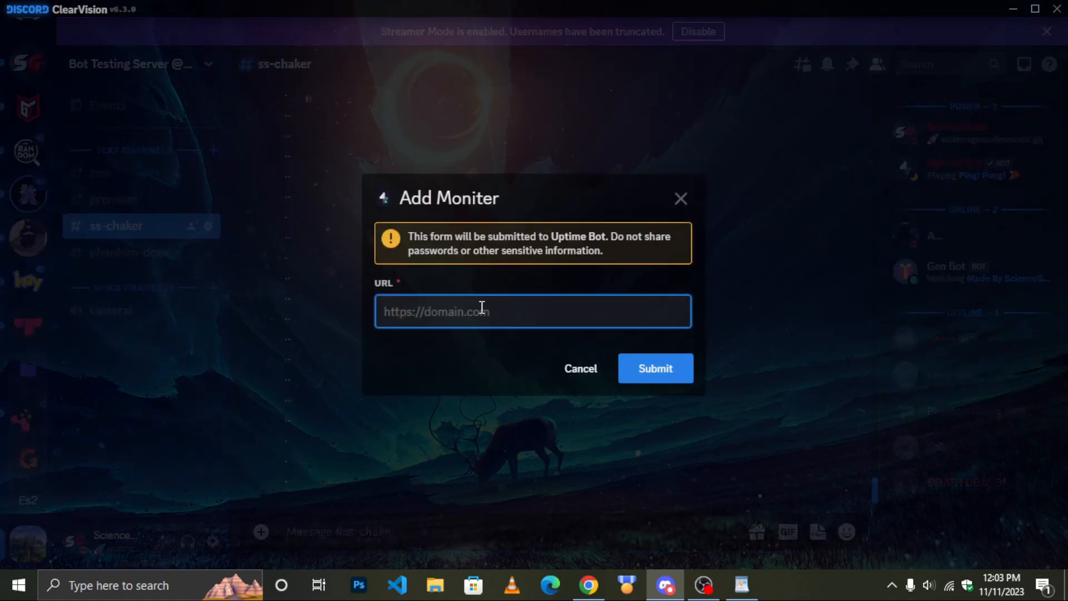
type("https://giftmaster-slash-1.testtesla.repl.co/")
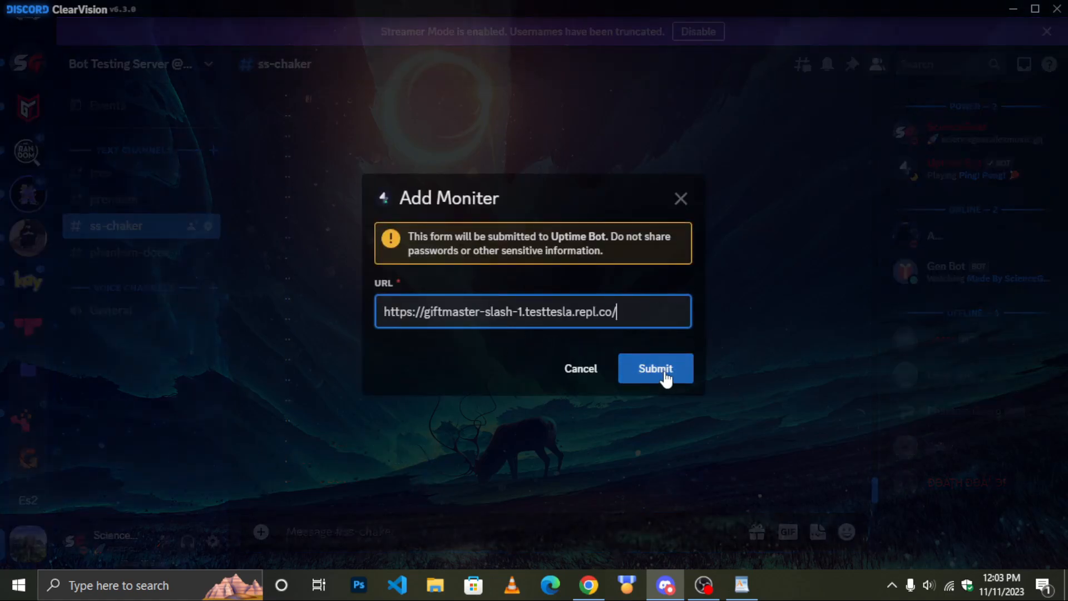
left_click(654, 369)
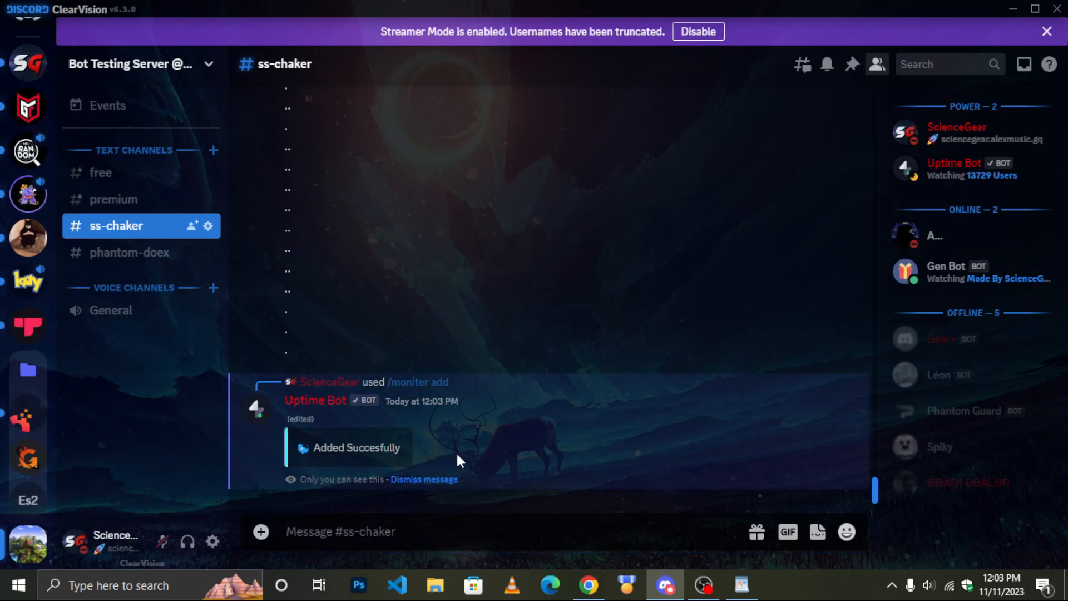
Step: Check the dashboard and Replit project, then view Gen Bot's member profile in Discord
left_click(587, 585)
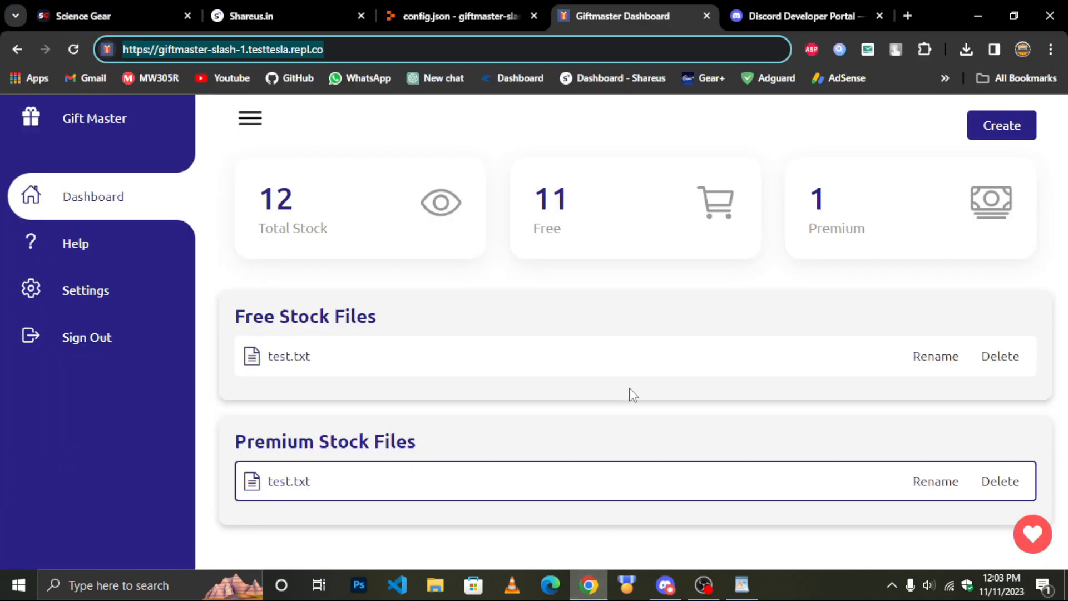
left_click(456, 16)
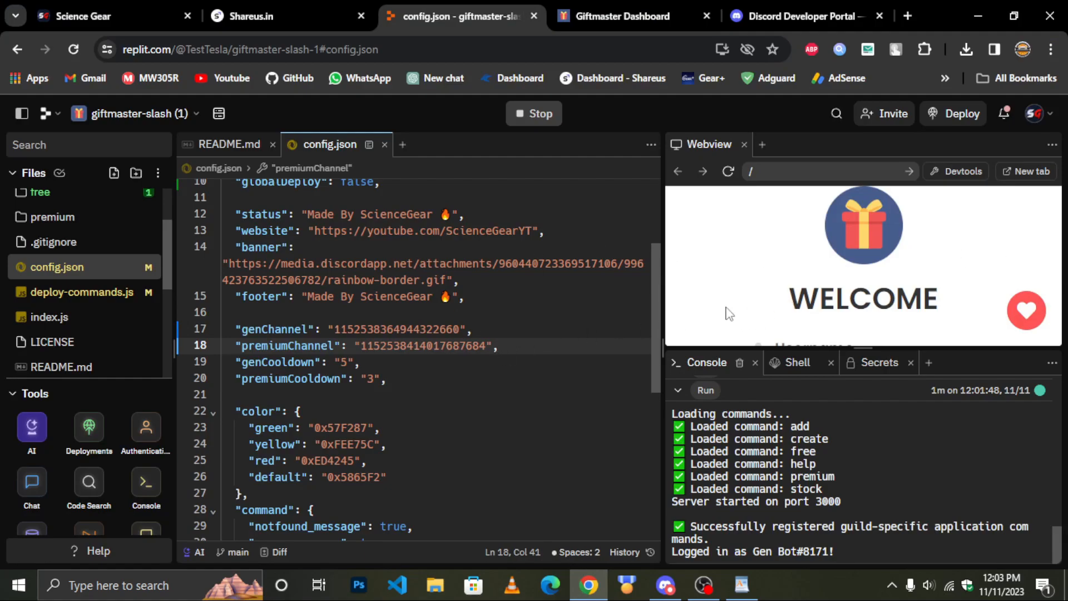
scroll("up", 3)
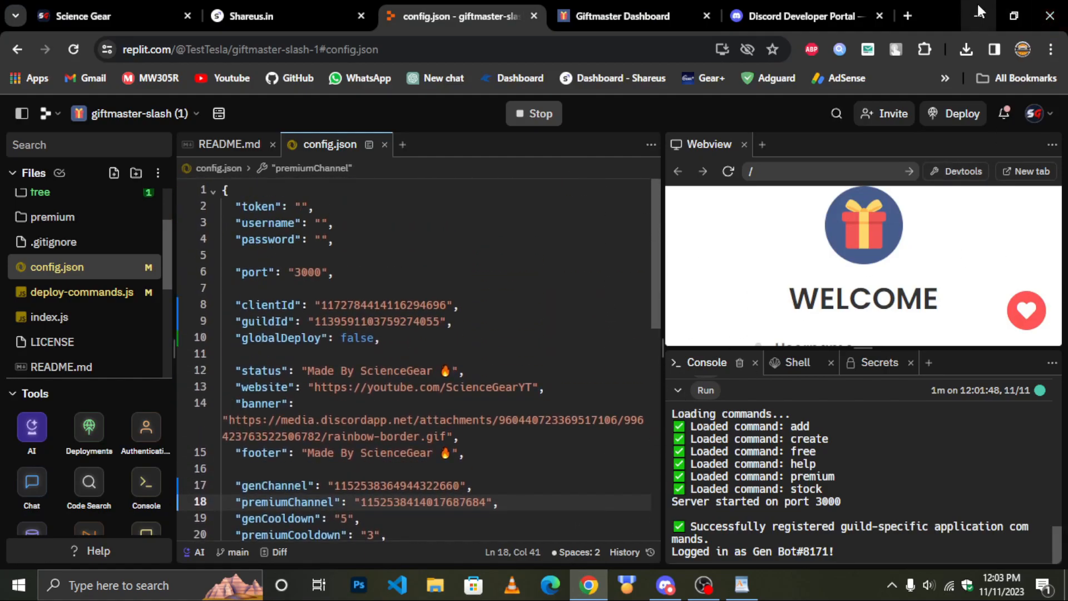
left_click(664, 584)
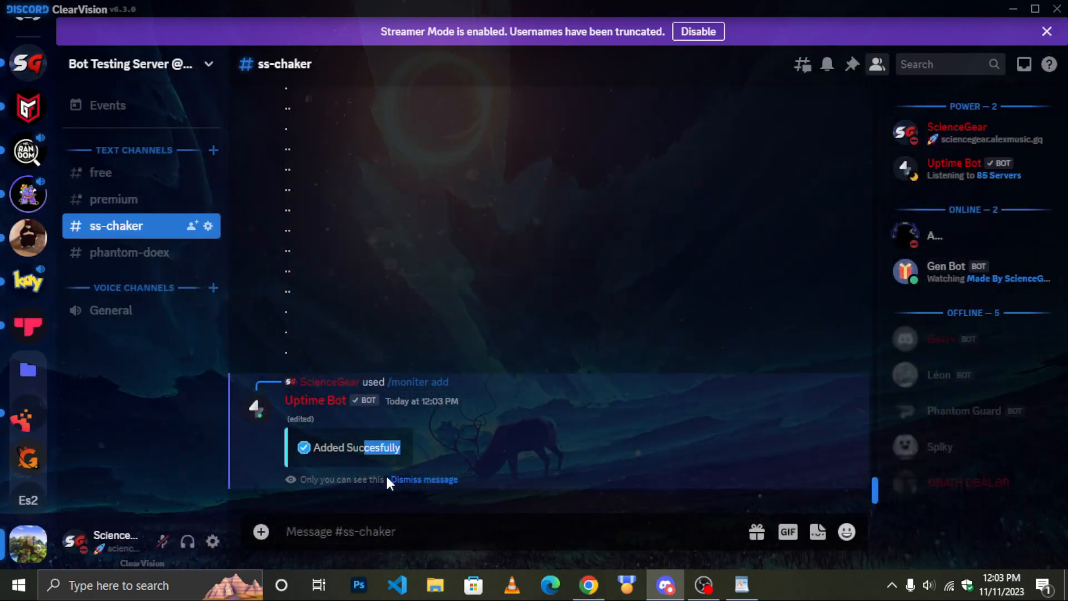
left_click(946, 266)
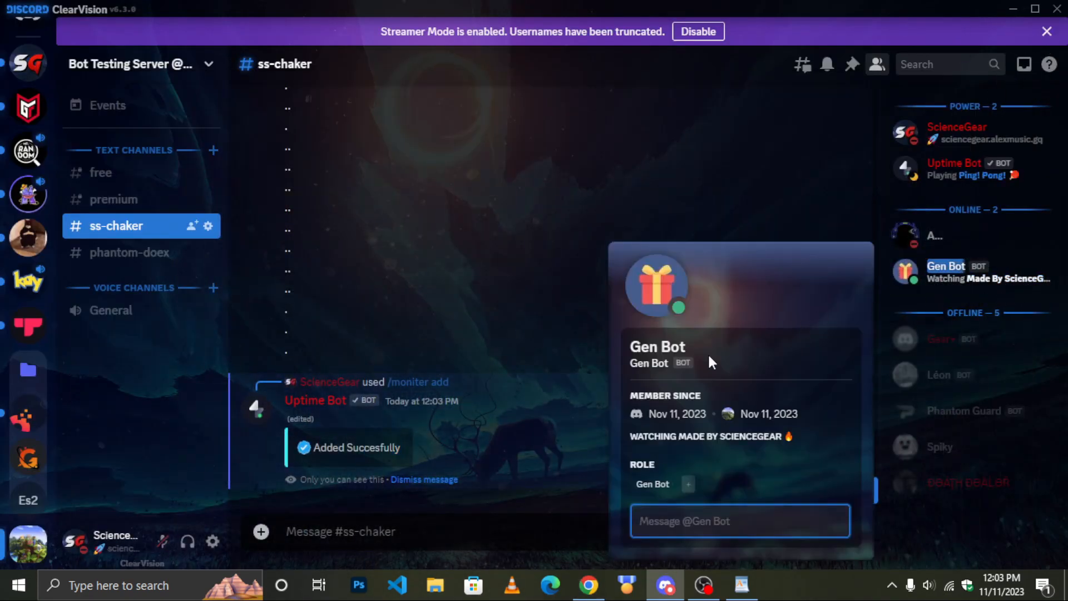